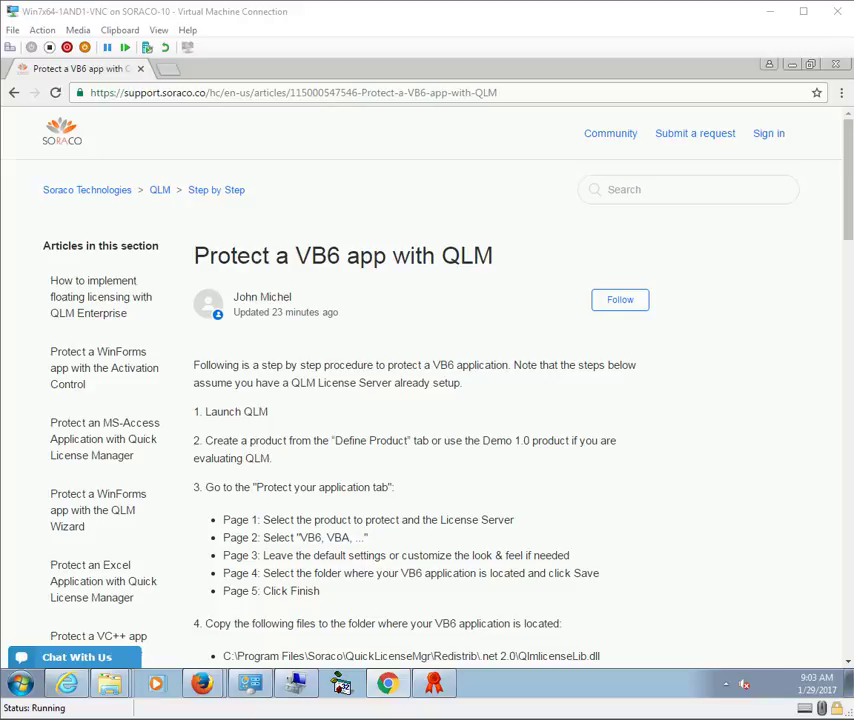
{"action": "mouse_move", "coordinate": [207, 262]}
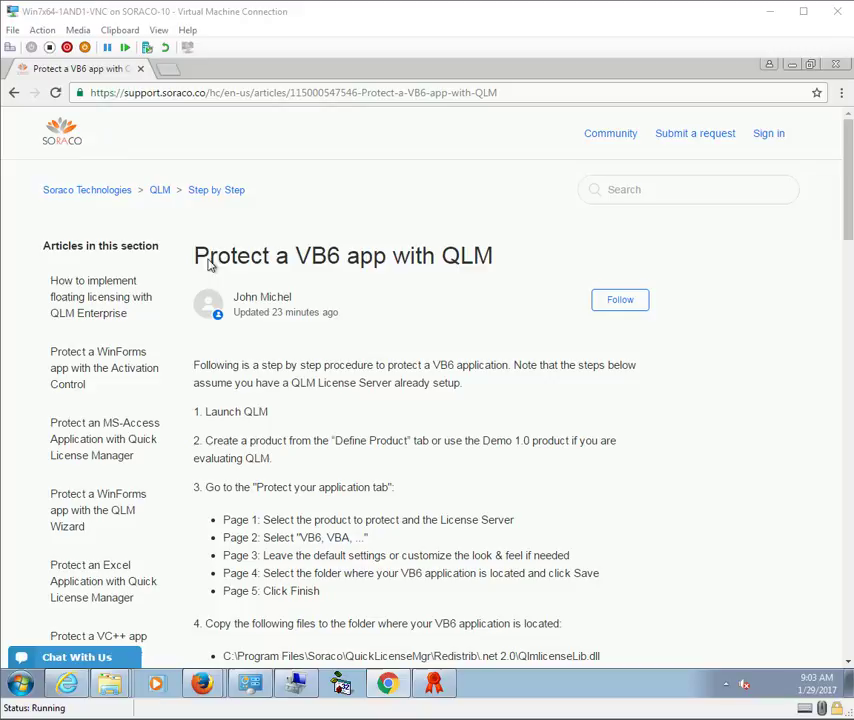
{"action": "mouse_move", "coordinate": [128, 245]}
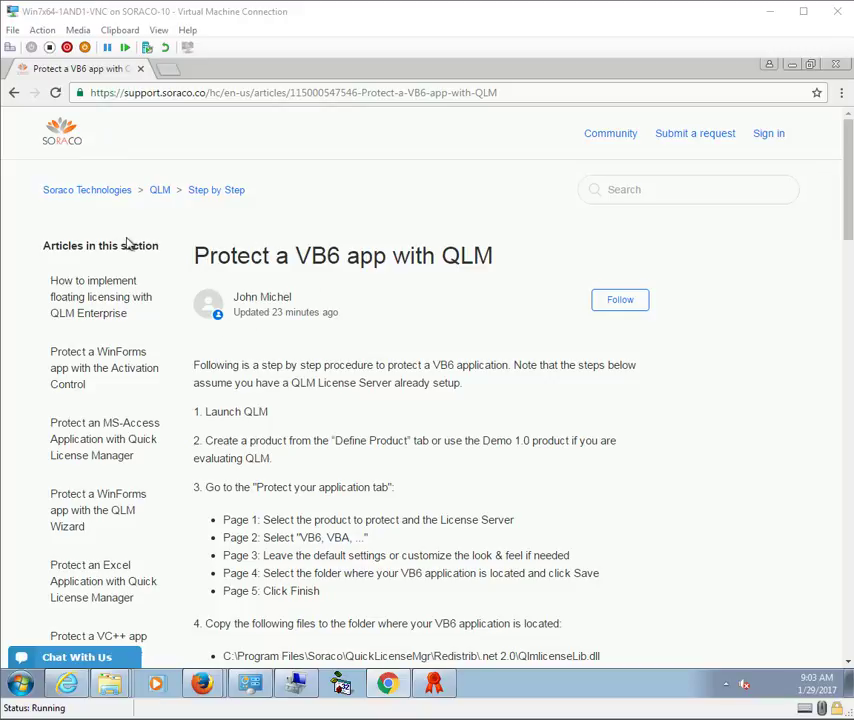
{"action": "mouse_move", "coordinate": [148, 271]}
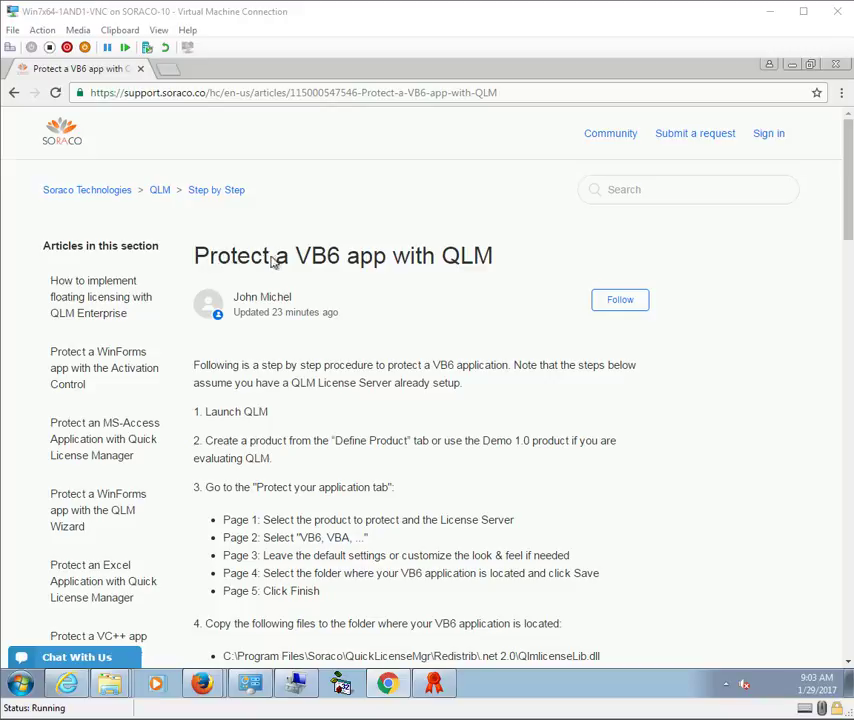
{"action": "mouse_move", "coordinate": [483, 265]}
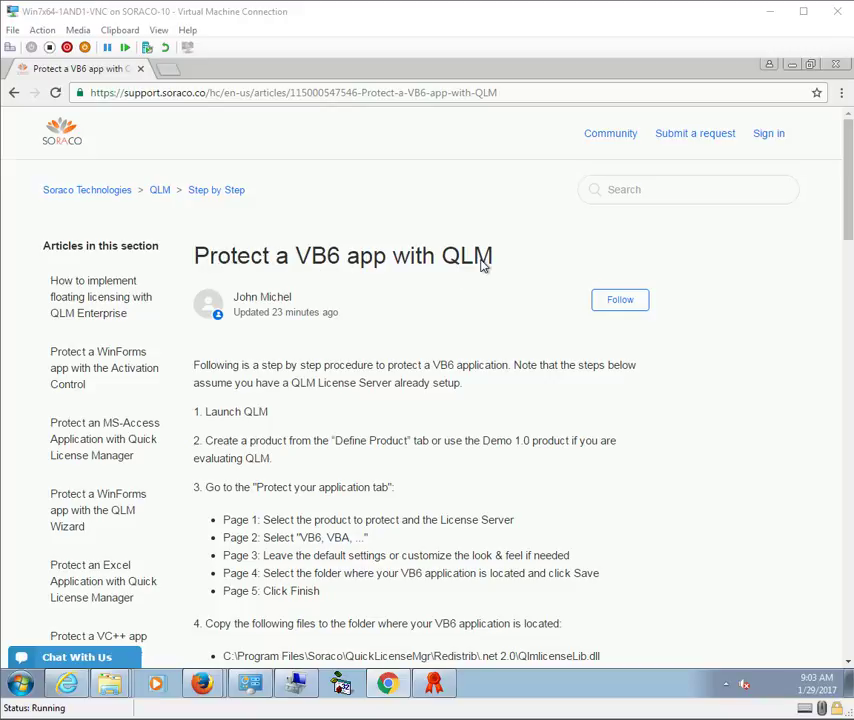
{"action": "mouse_move", "coordinate": [241, 413]}
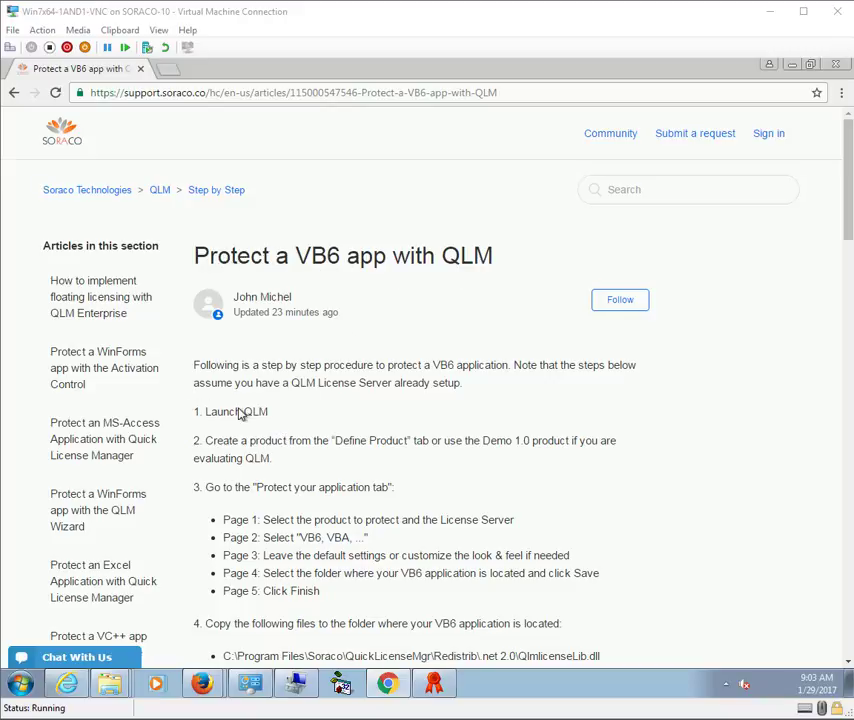
Scroll through the Soraco VB6 protection article and highlight the 'Demo 1.0' product name
{"action": "scroll", "scroll_direction": "down", "scroll_amount": 3}
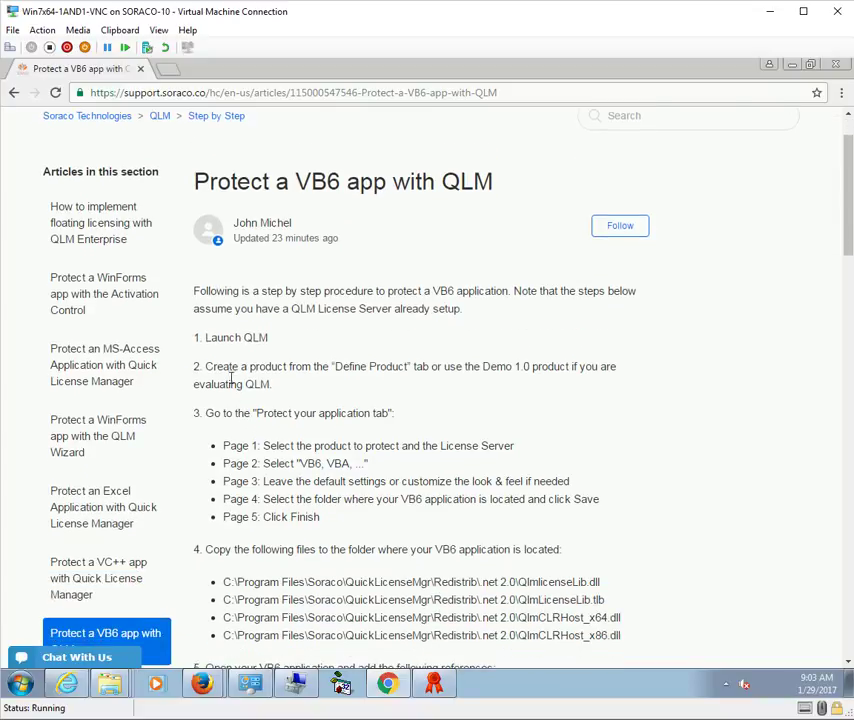
{"action": "left_click_drag", "start_coordinate": [207, 366], "coordinate": [270, 383]}
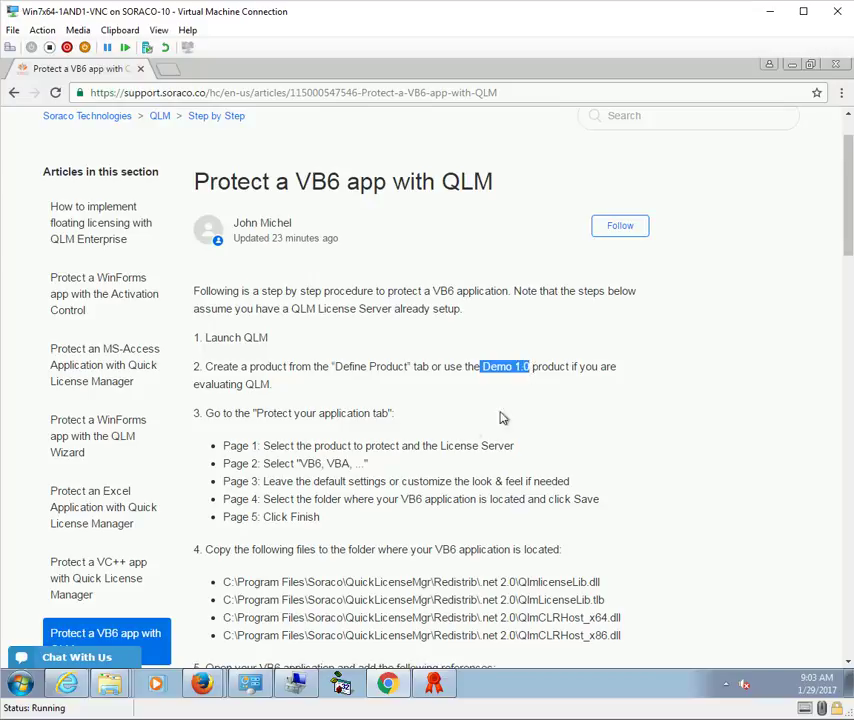
{"action": "scroll", "scroll_direction": "down", "scroll_amount": 3}
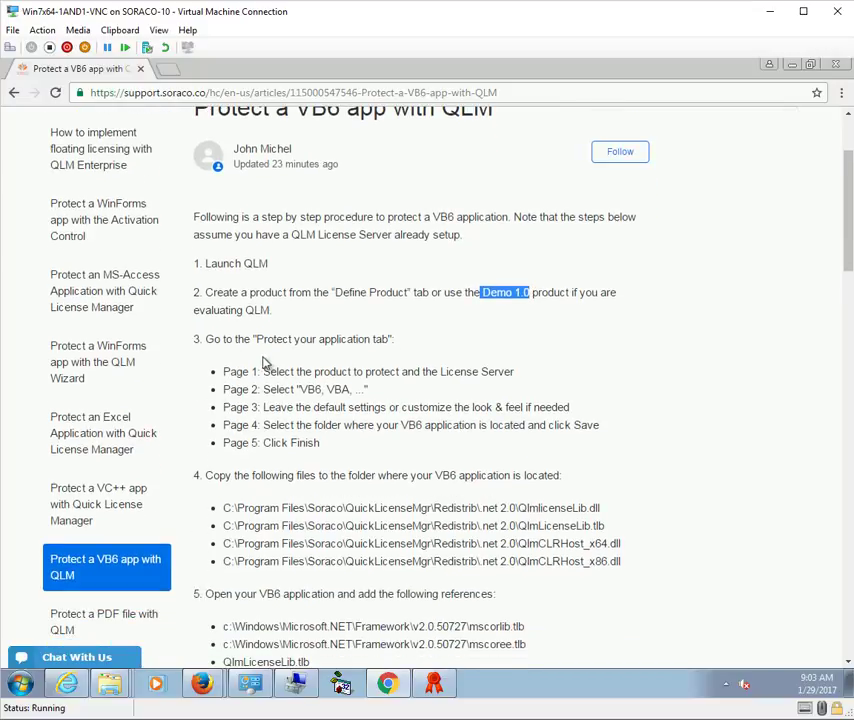
{"action": "mouse_move", "coordinate": [434, 683]}
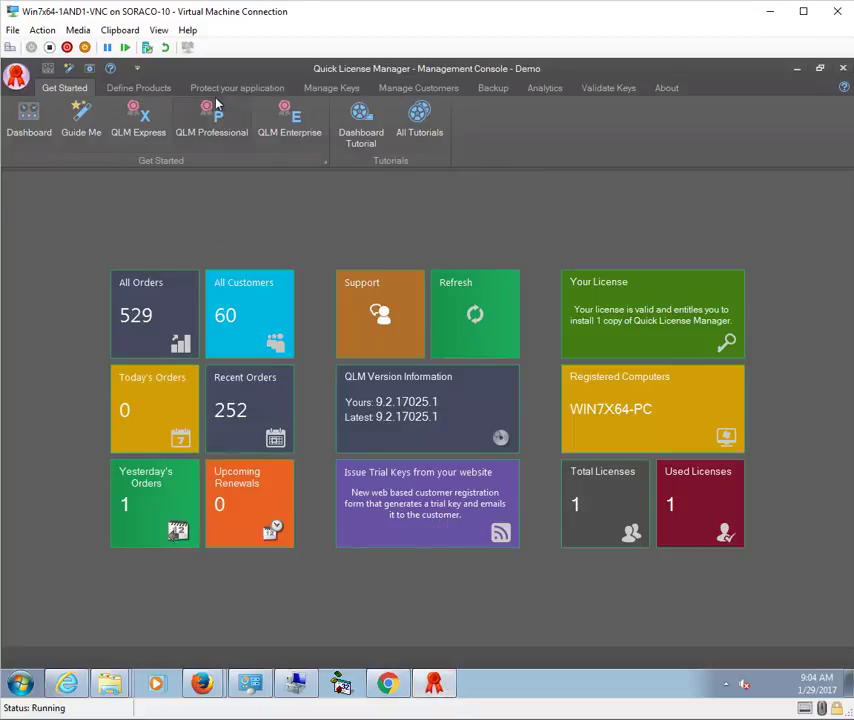
Protect Demo 1.0 with the Demo license server as a VB6/VBA application
{"action": "left_click", "coordinate": [237, 88]}
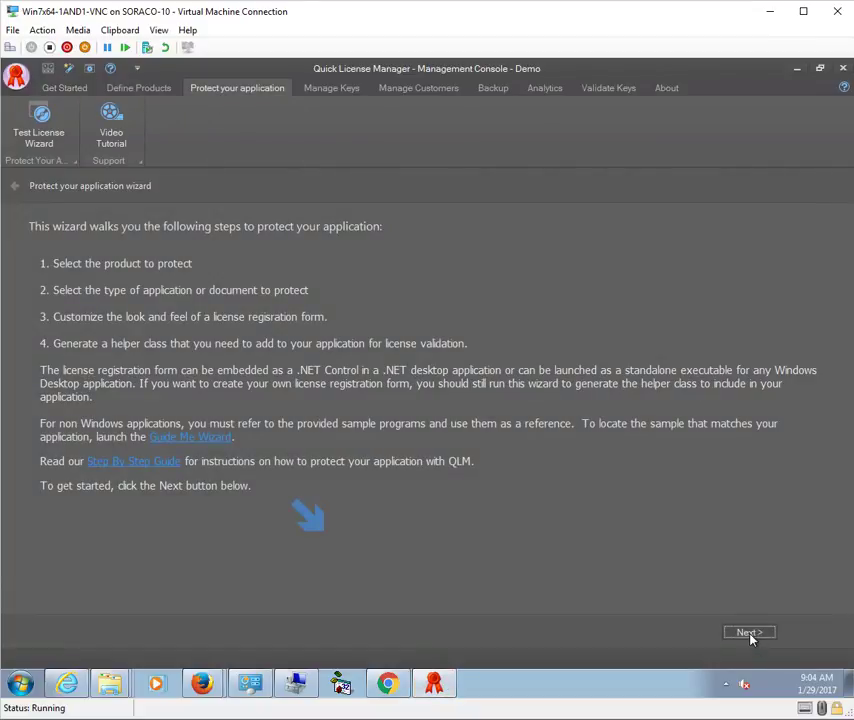
{"action": "left_click", "coordinate": [748, 632]}
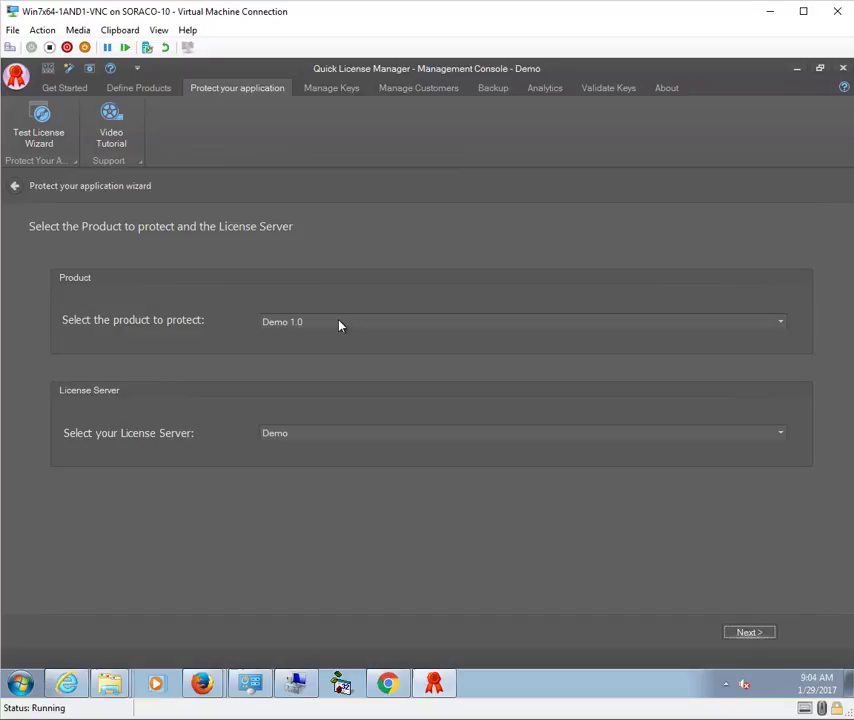
{"action": "mouse_move", "coordinate": [278, 440]}
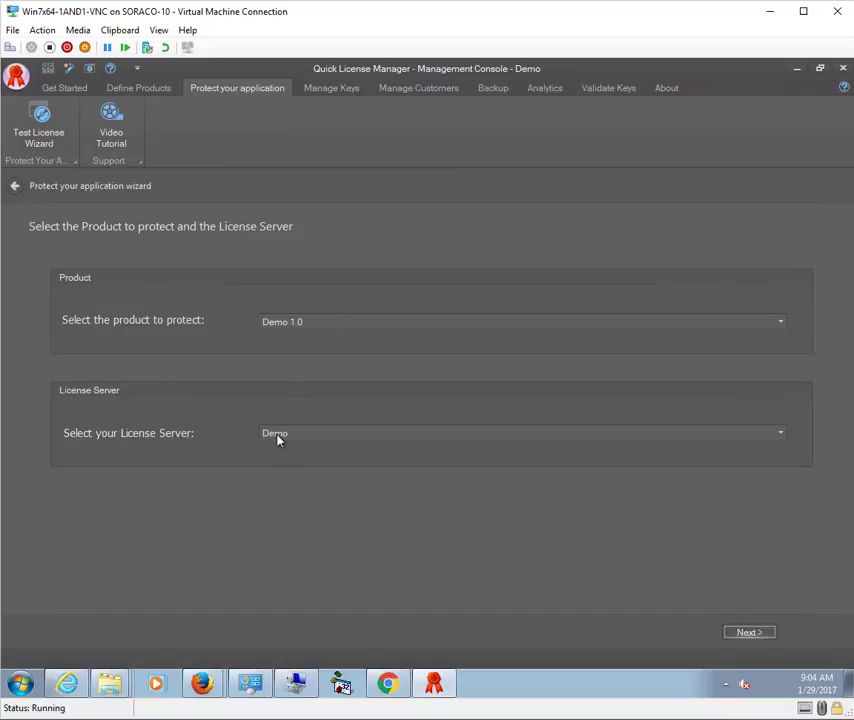
{"action": "left_click", "coordinate": [748, 632]}
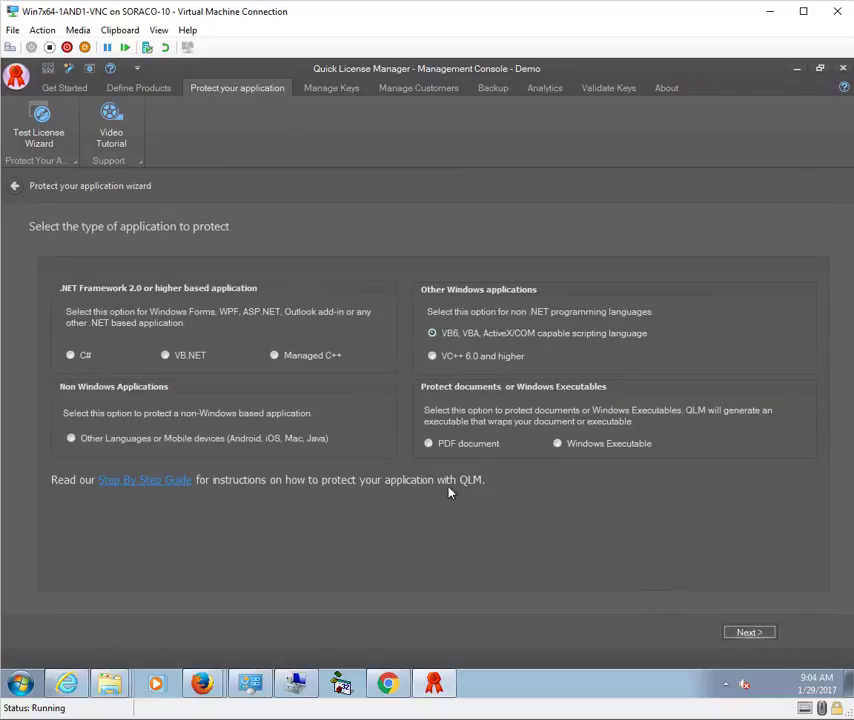
{"action": "left_click", "coordinate": [432, 333]}
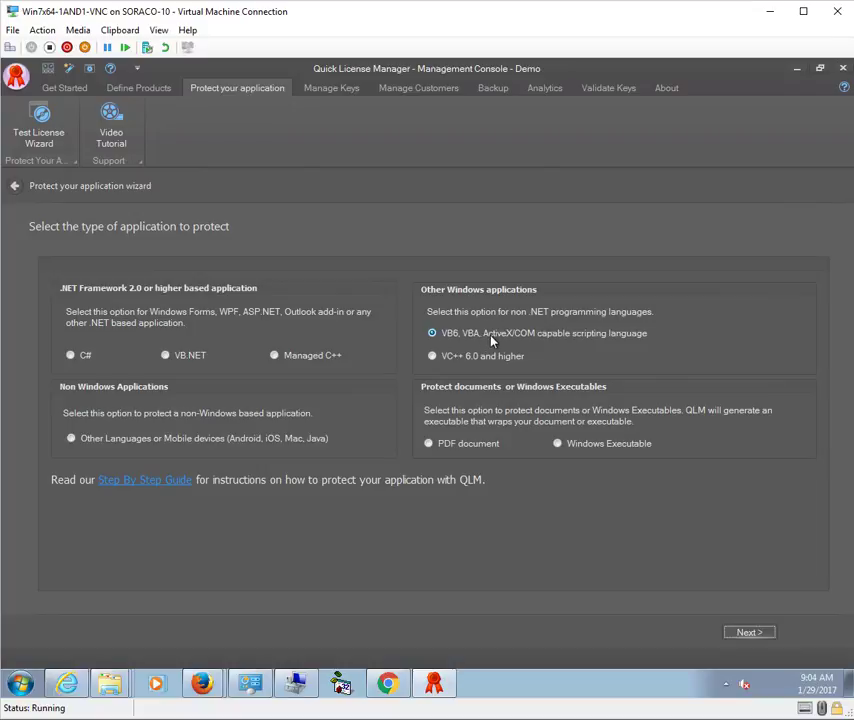
{"action": "mouse_move", "coordinate": [478, 342]}
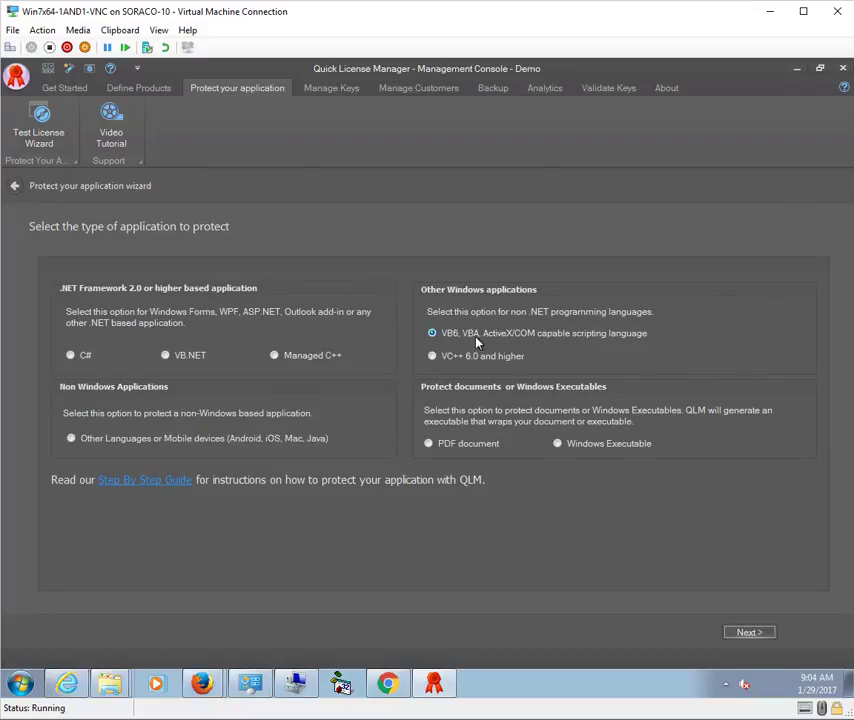
{"action": "left_click", "coordinate": [748, 631]}
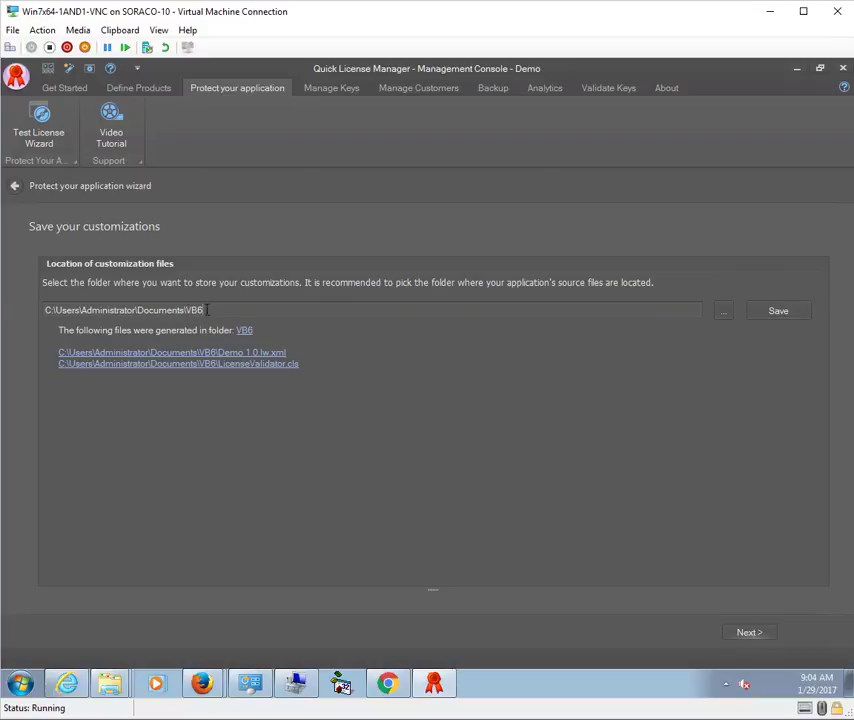
{"action": "triple_click", "coordinate": [124, 310]}
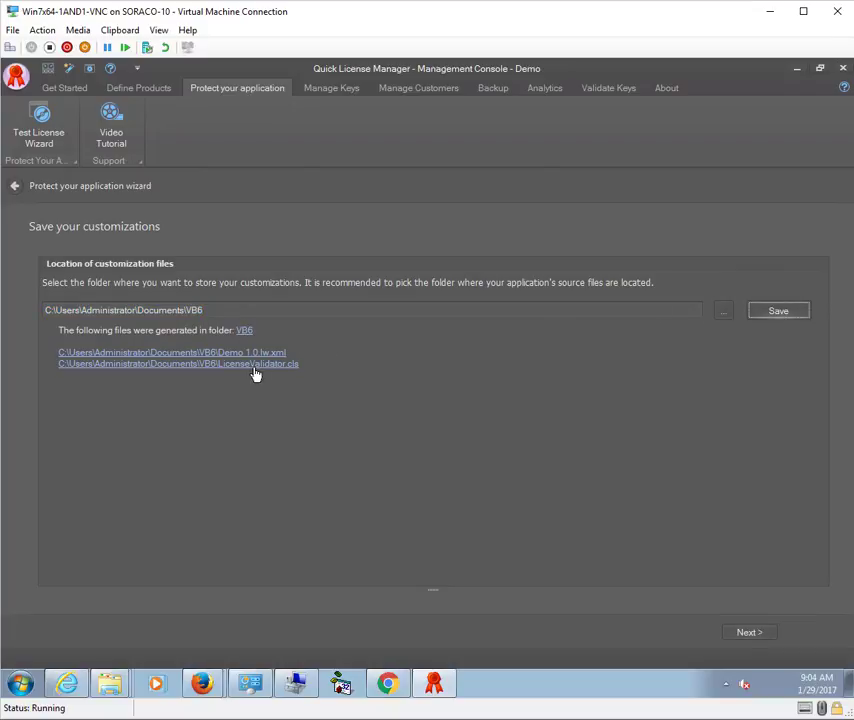
{"action": "mouse_move", "coordinate": [267, 363]}
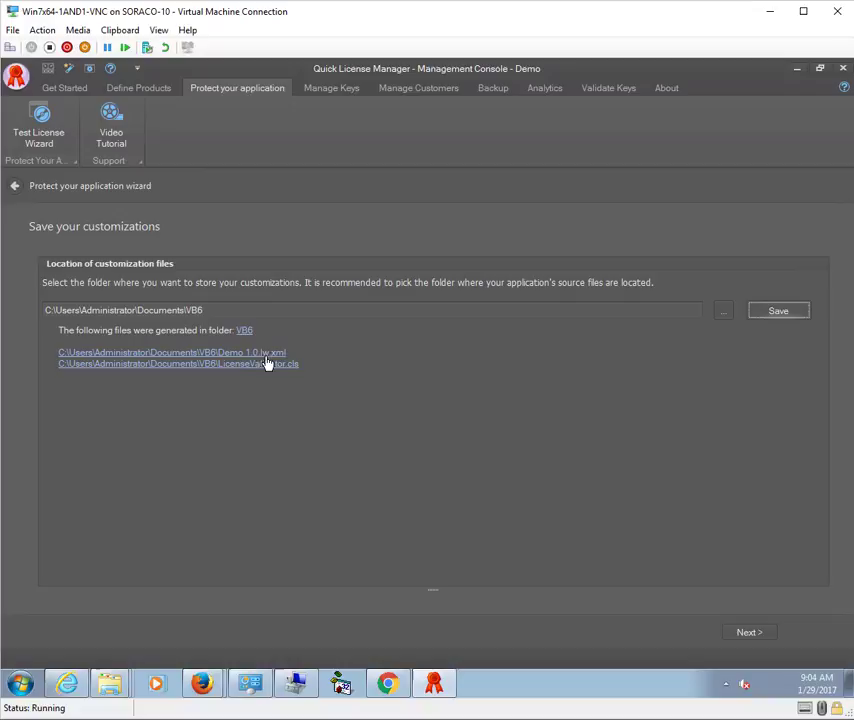
{"action": "mouse_move", "coordinate": [297, 376]}
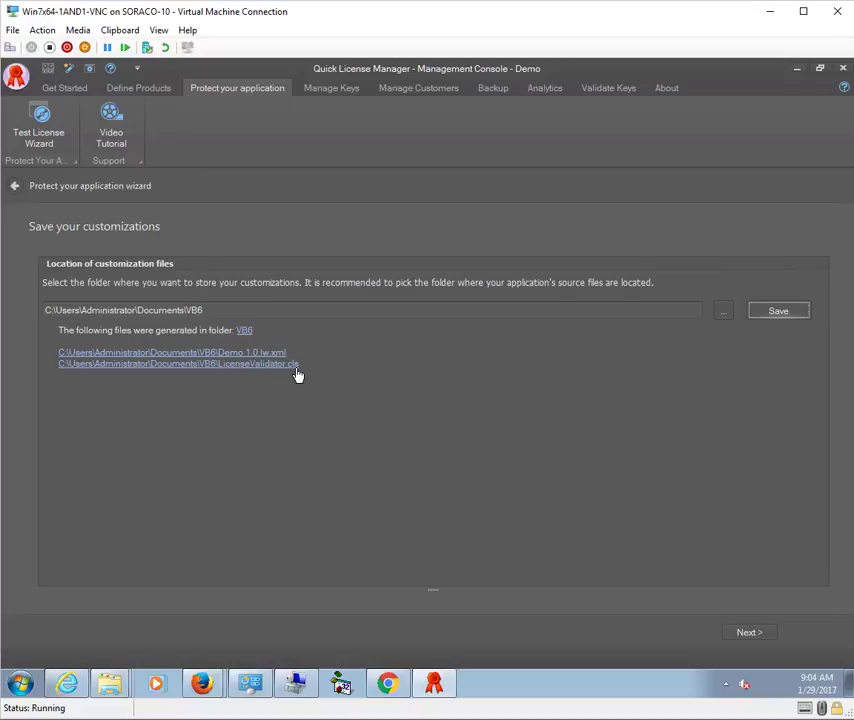
{"action": "mouse_move", "coordinate": [785, 112]}
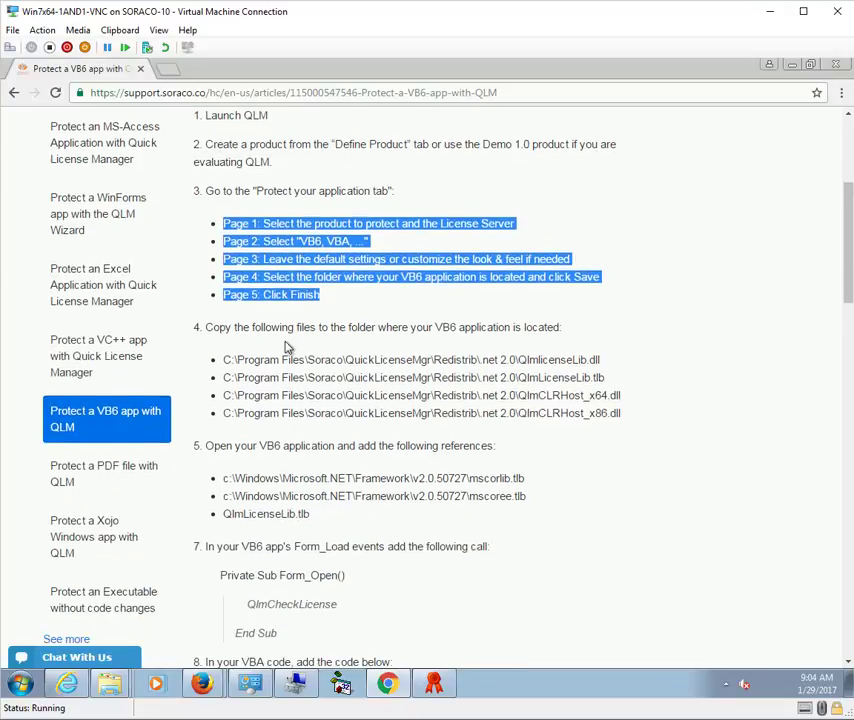
{"action": "mouse_move", "coordinate": [535, 333]}
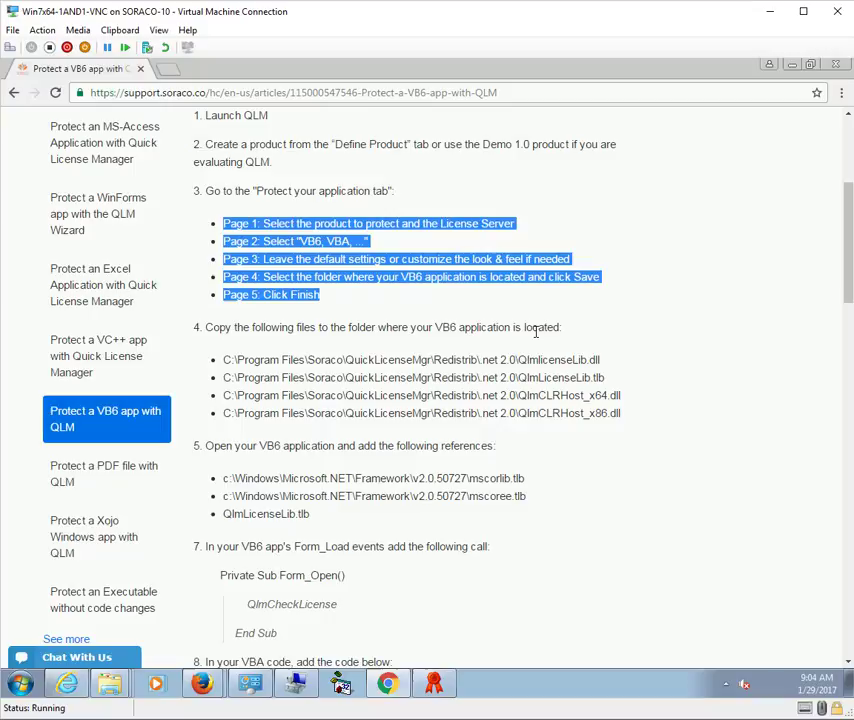
Scroll to step 4's Redistrib\.net 2.0 path and show Explorer's recent folders
{"action": "scroll", "scroll_direction": "down", "scroll_amount": 3}
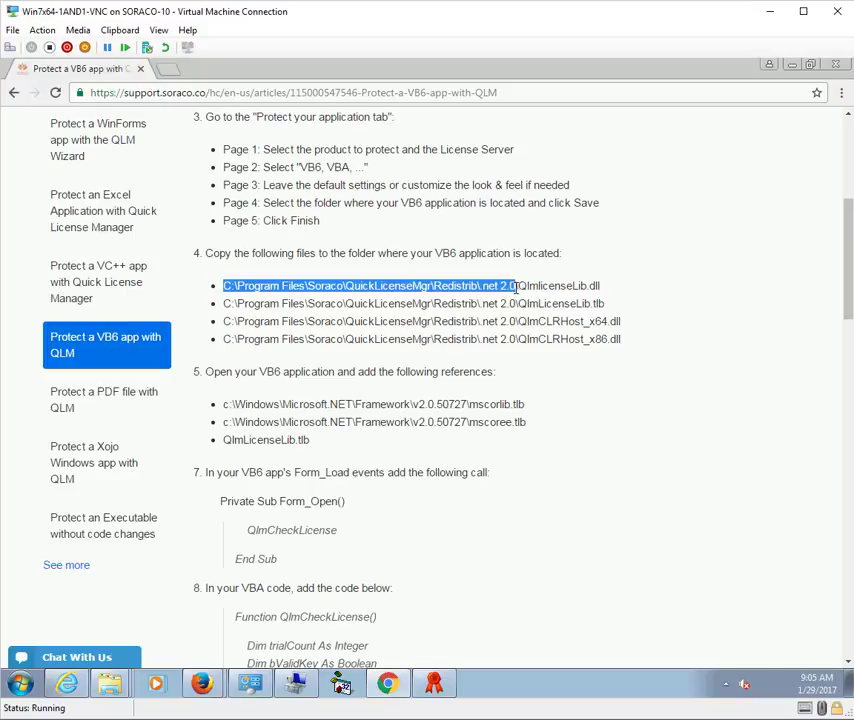
{"action": "left_click", "coordinate": [110, 683]}
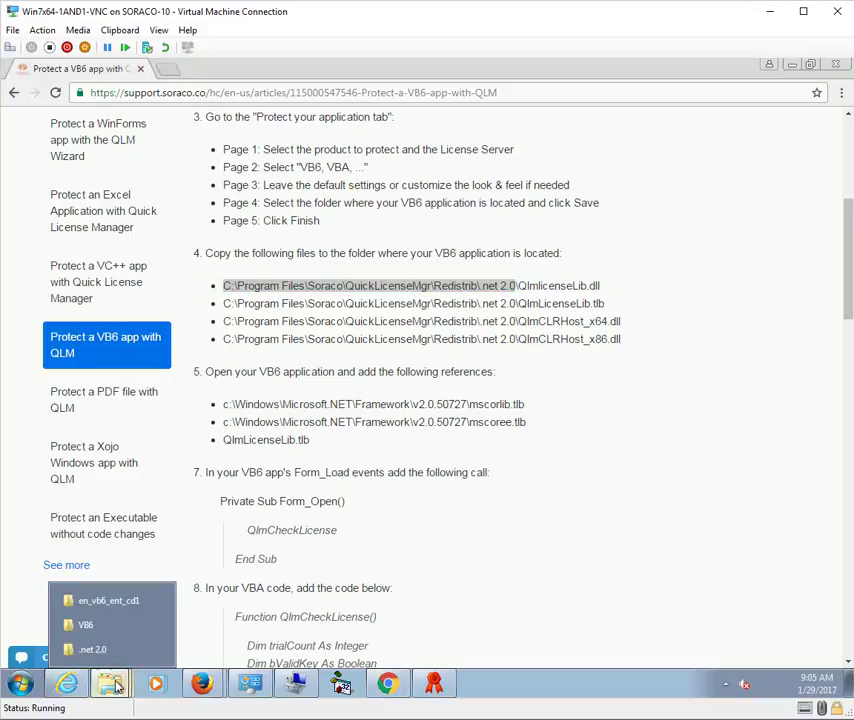
Copy the QlmCLRHost and QlmLicenseLib files from the .net 2.0 folder, then close it
{"action": "left_click", "coordinate": [110, 683]}
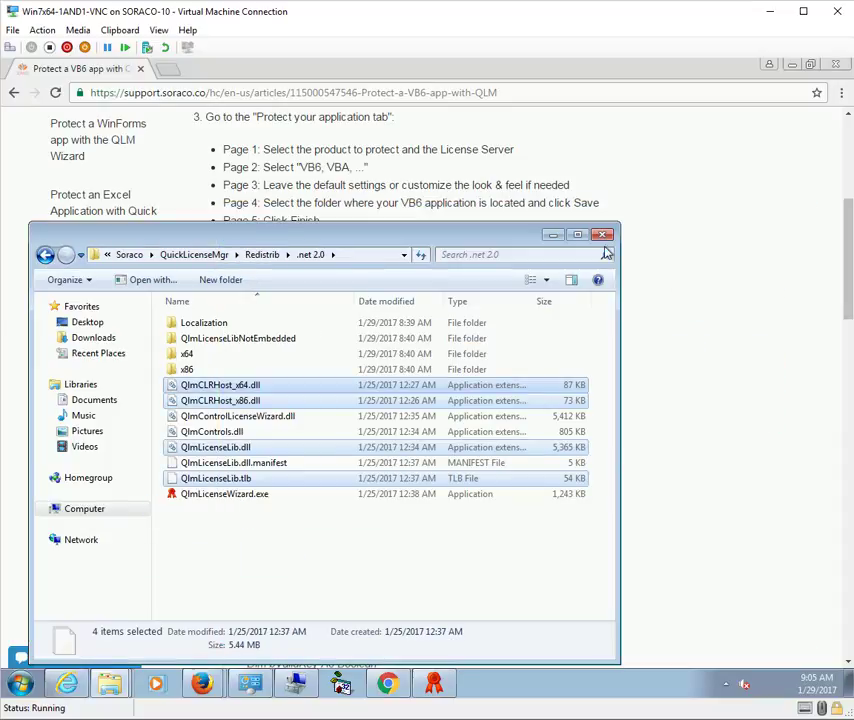
{"action": "left_click", "coordinate": [604, 234]}
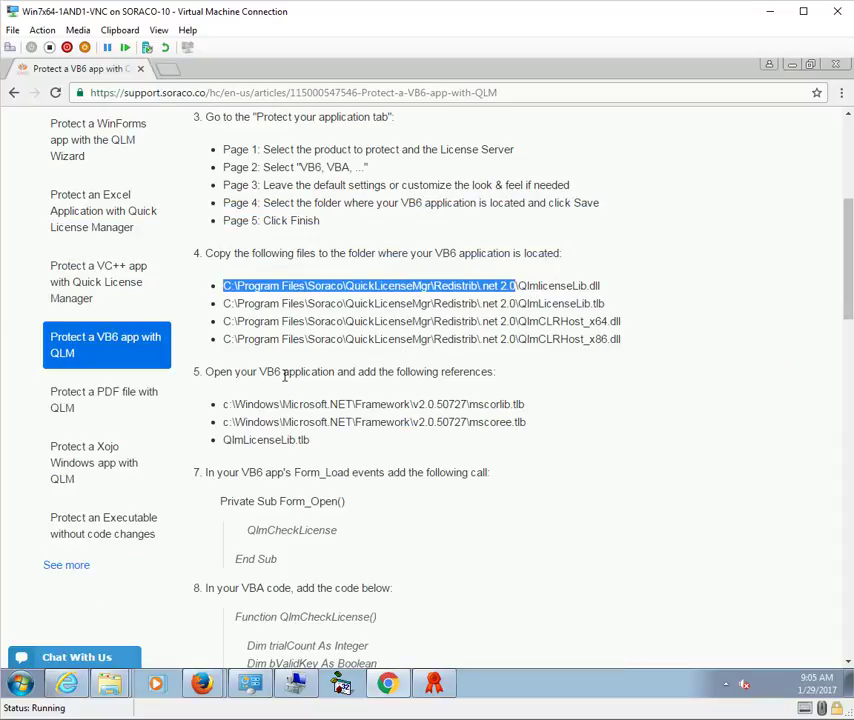
Select step 5's Framework v2.0.50727 path and launch Visual Basic 6
{"action": "scroll", "scroll_direction": "down", "scroll_amount": 3}
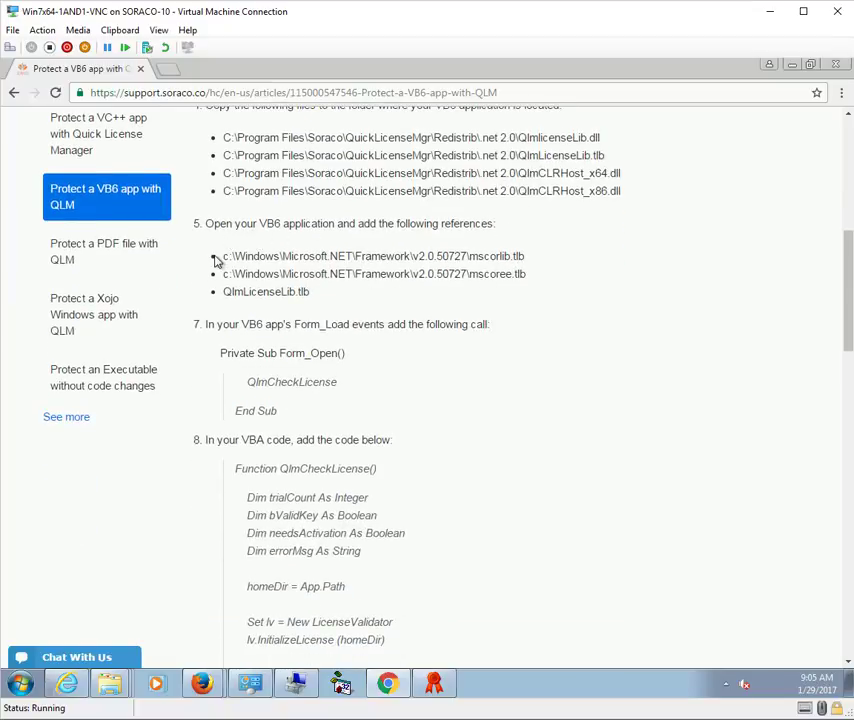
{"action": "left_click_drag", "start_coordinate": [221, 256], "coordinate": [468, 256]}
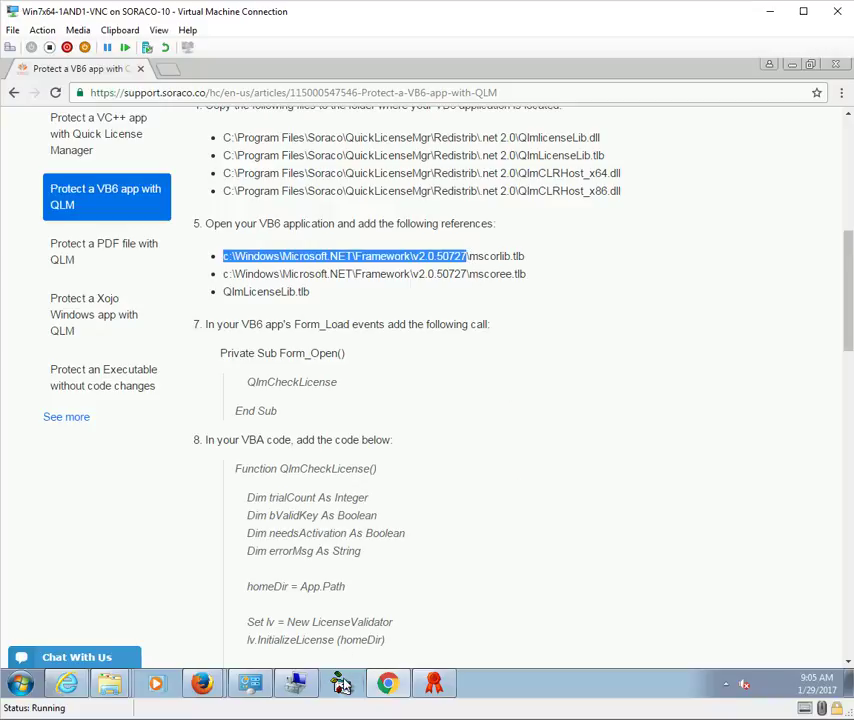
{"action": "left_click", "coordinate": [341, 683]}
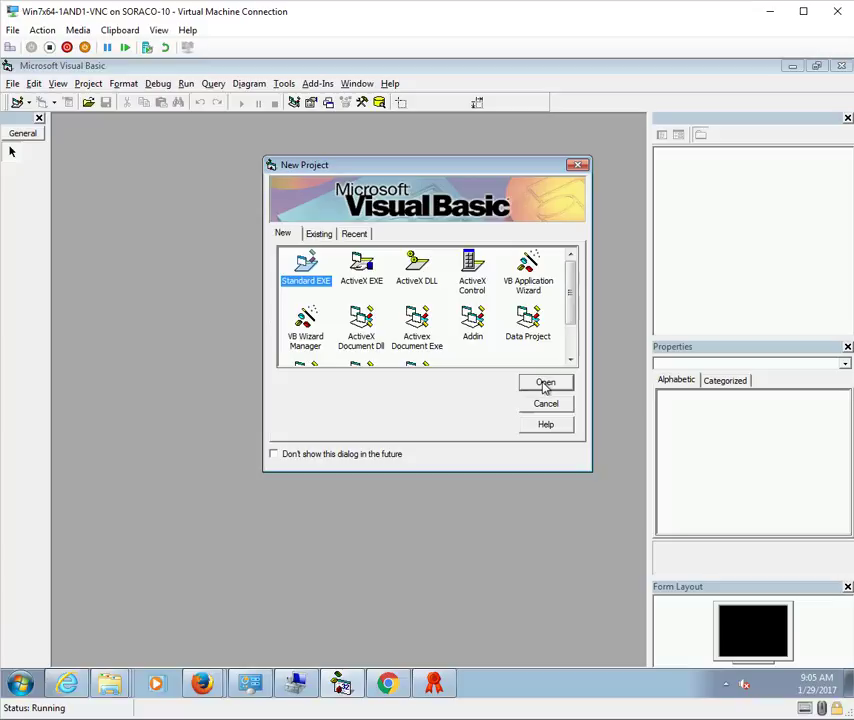
Create a Standard EXE project and reference mscoree.tlb from the v2.0.50727 Framework folder
{"action": "left_click", "coordinate": [545, 383]}
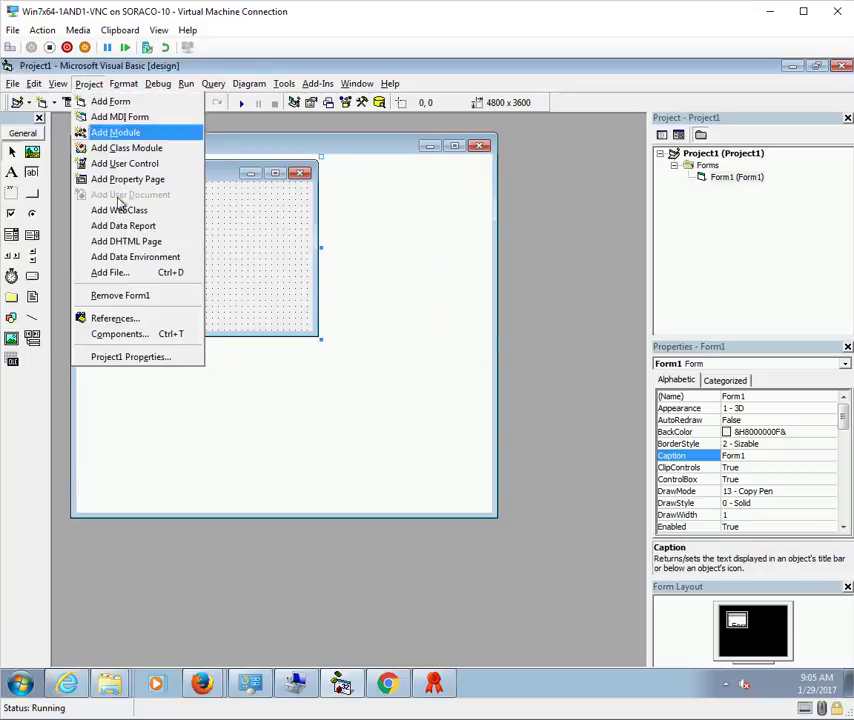
{"action": "left_click", "coordinate": [114, 318]}
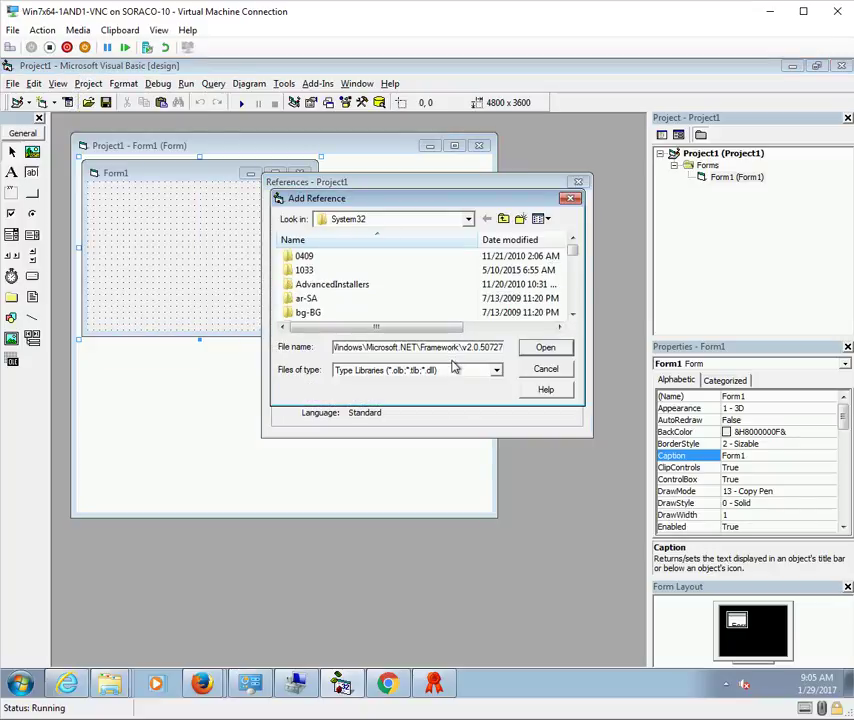
{"action": "left_click", "coordinate": [499, 347]}
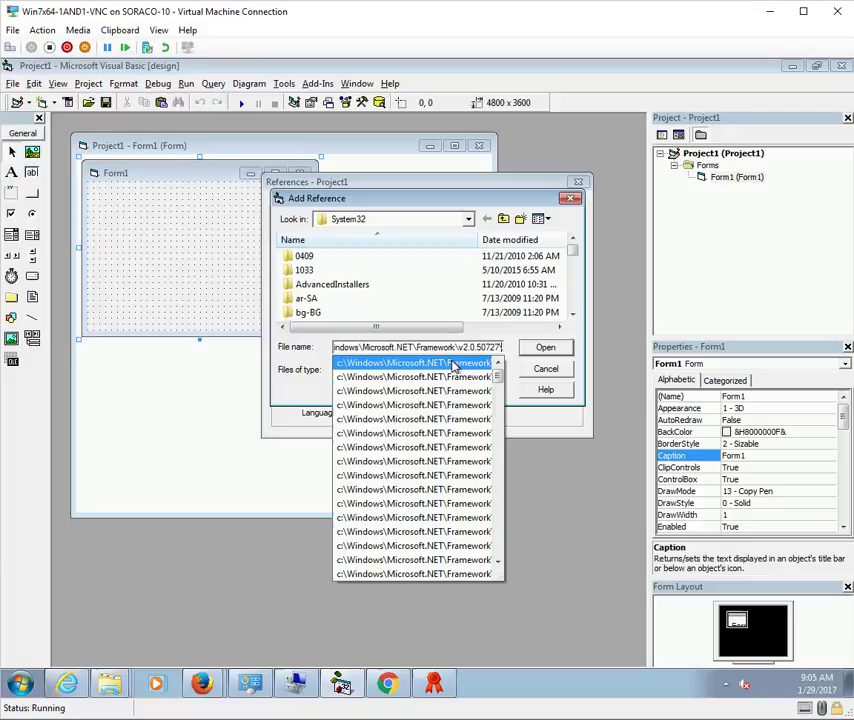
{"action": "left_click", "coordinate": [452, 362]}
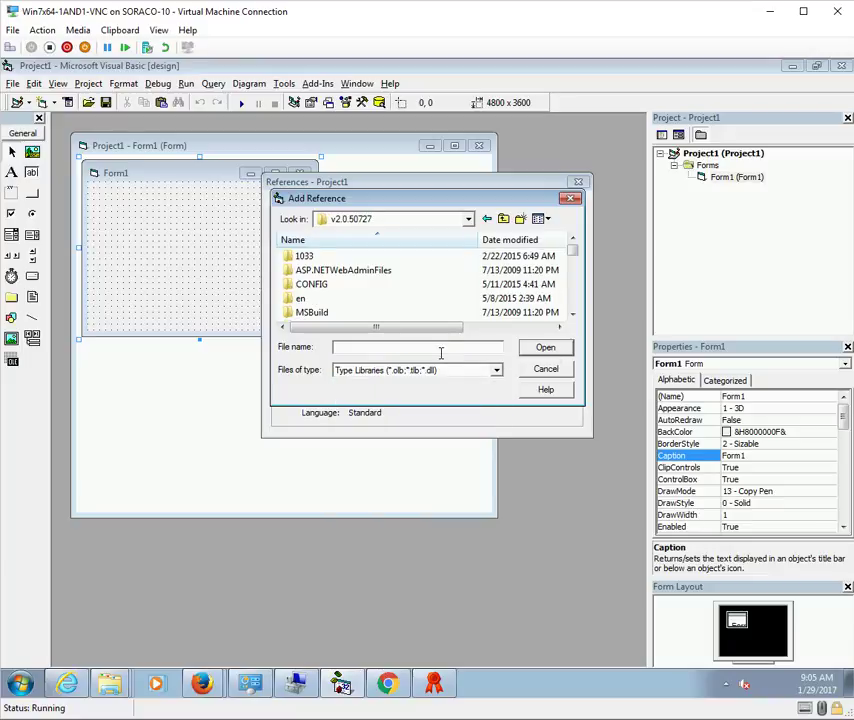
{"action": "type", "text": "mscor"}
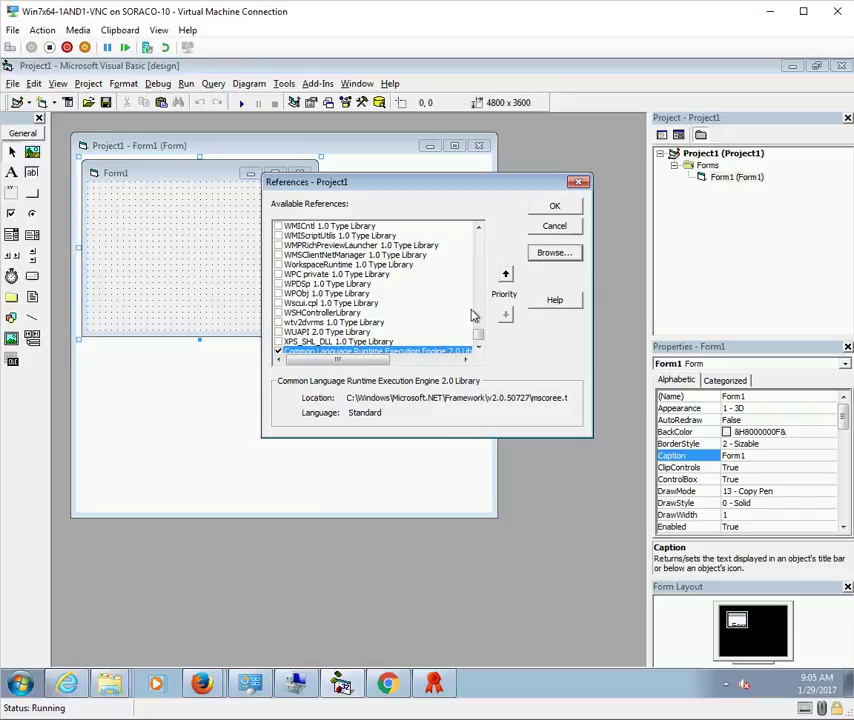
Add mscorlib.tlb and QlmLicenseLib.tlb as project references
{"action": "left_click", "coordinate": [554, 252]}
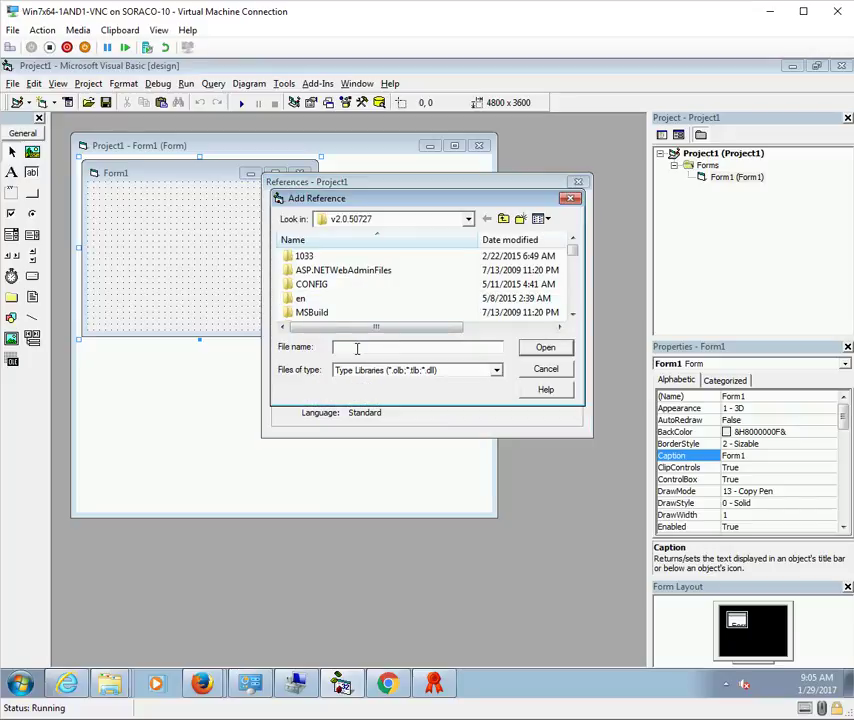
{"action": "type", "text": "mscorlib"}
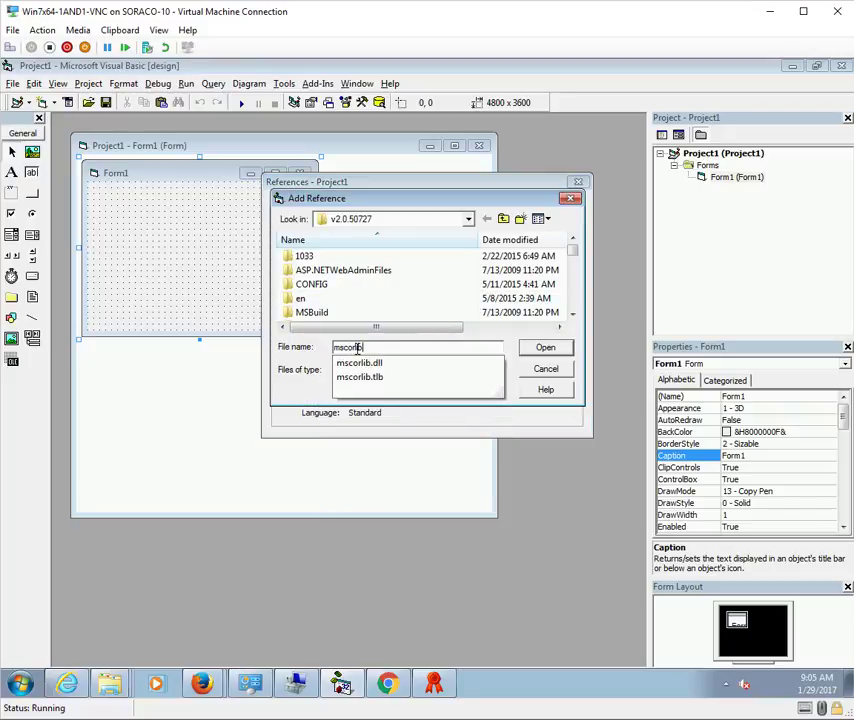
{"action": "left_click", "coordinate": [545, 347]}
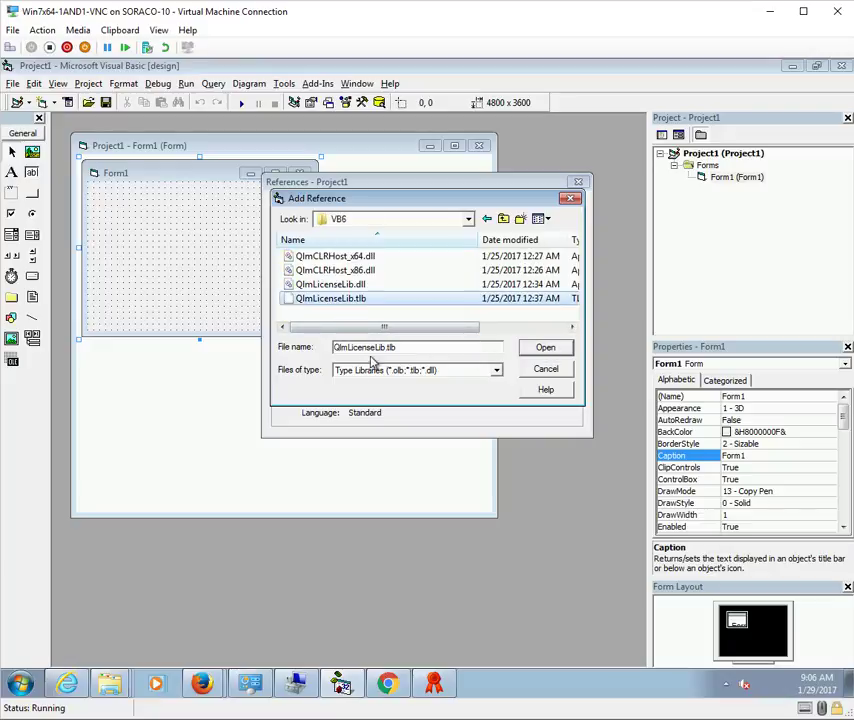
{"action": "left_click", "coordinate": [545, 347]}
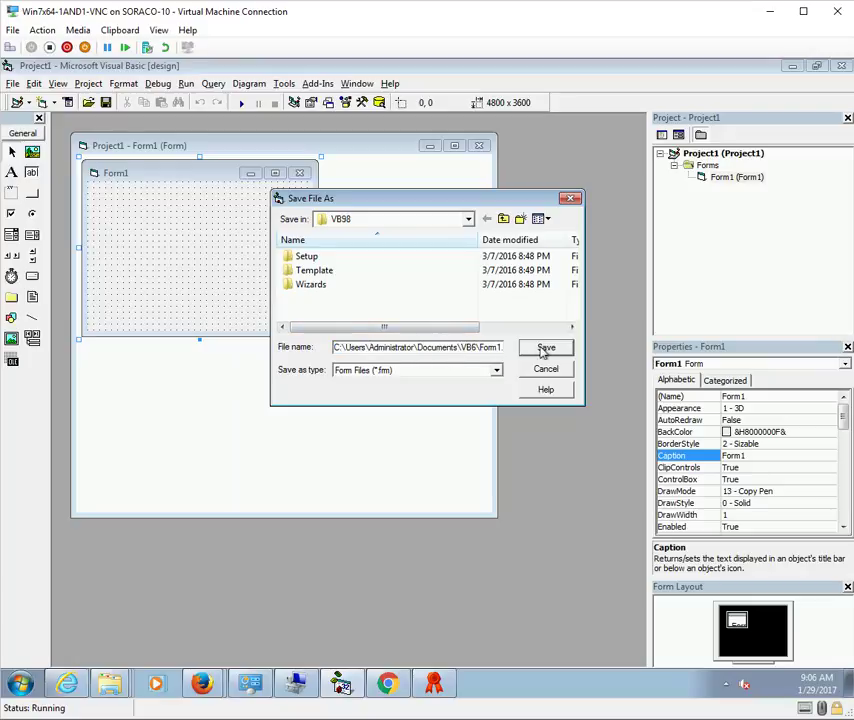
Save the form as Form1.frm and the project as Project1.vbp
{"action": "left_click", "coordinate": [546, 347]}
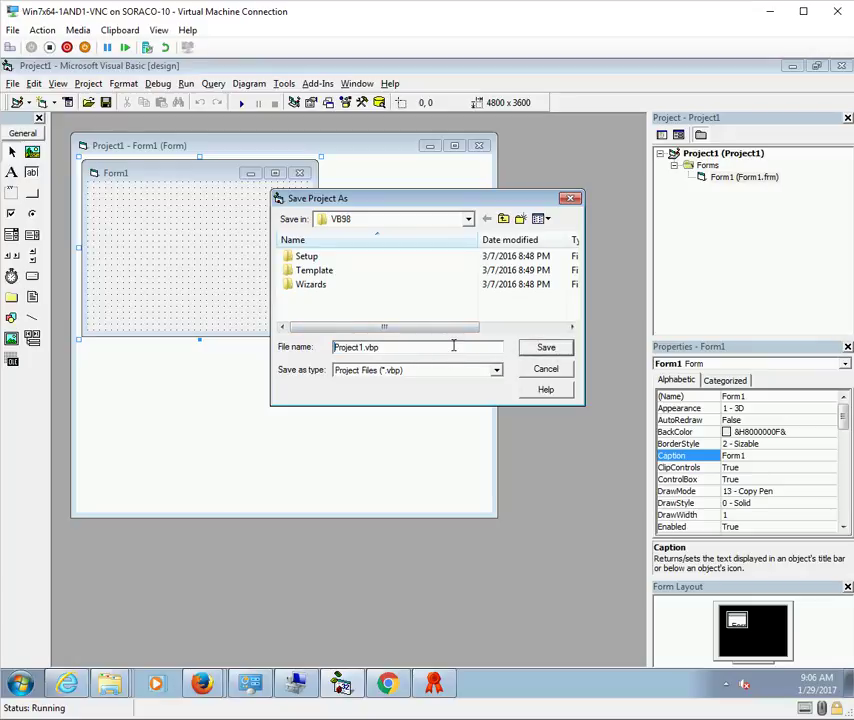
{"action": "left_click", "coordinate": [546, 347]}
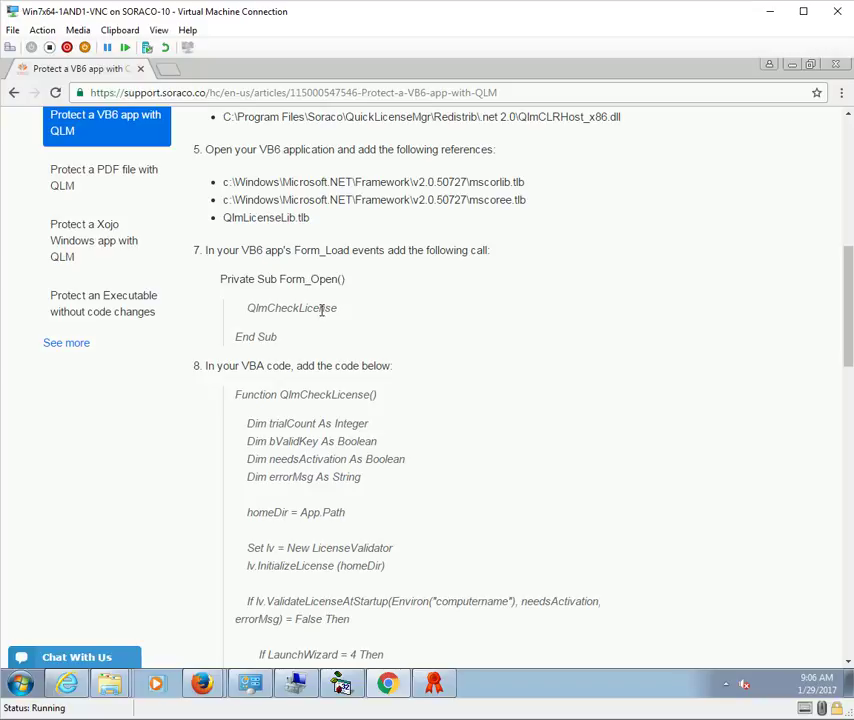
Paste the article's QlmCheckLicense call and LaunchWizard functions into Form1's code
{"action": "scroll", "scroll_direction": "down", "scroll_amount": 3}
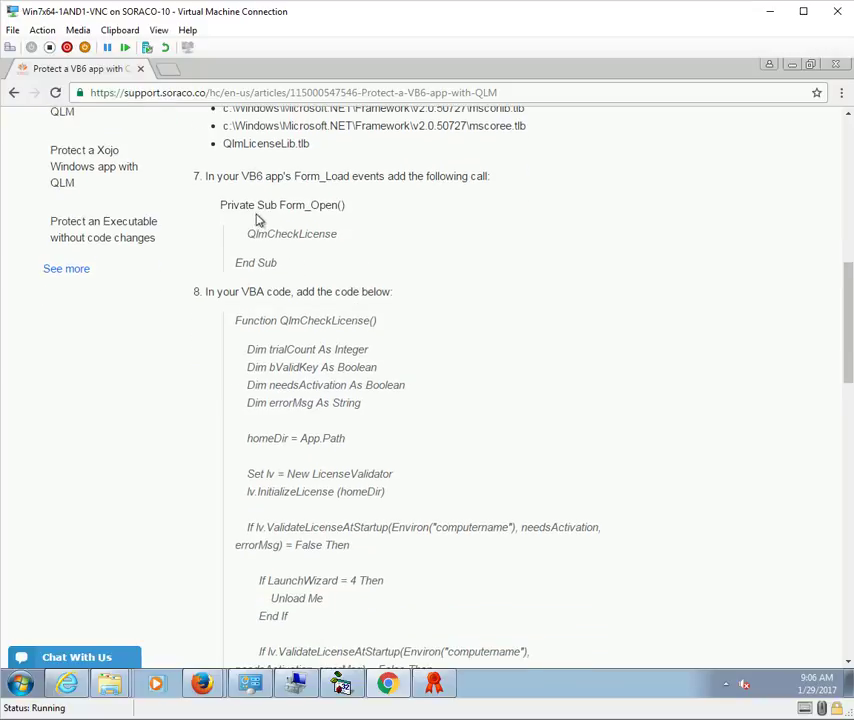
{"action": "mouse_move", "coordinate": [253, 233]}
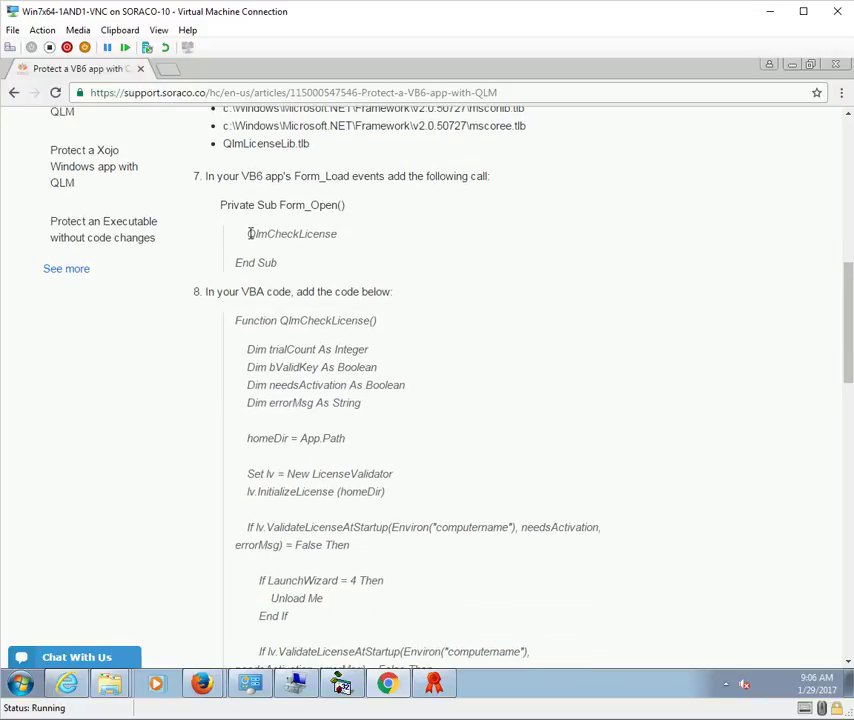
{"action": "double_click", "coordinate": [293, 233]}
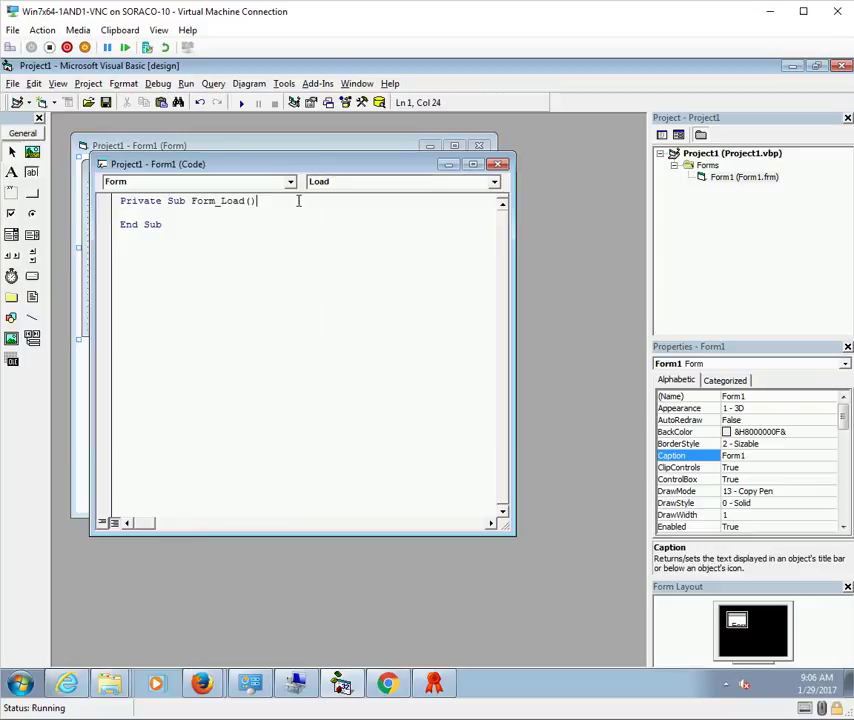
{"action": "type", "text": "QlmCheckLicense"}
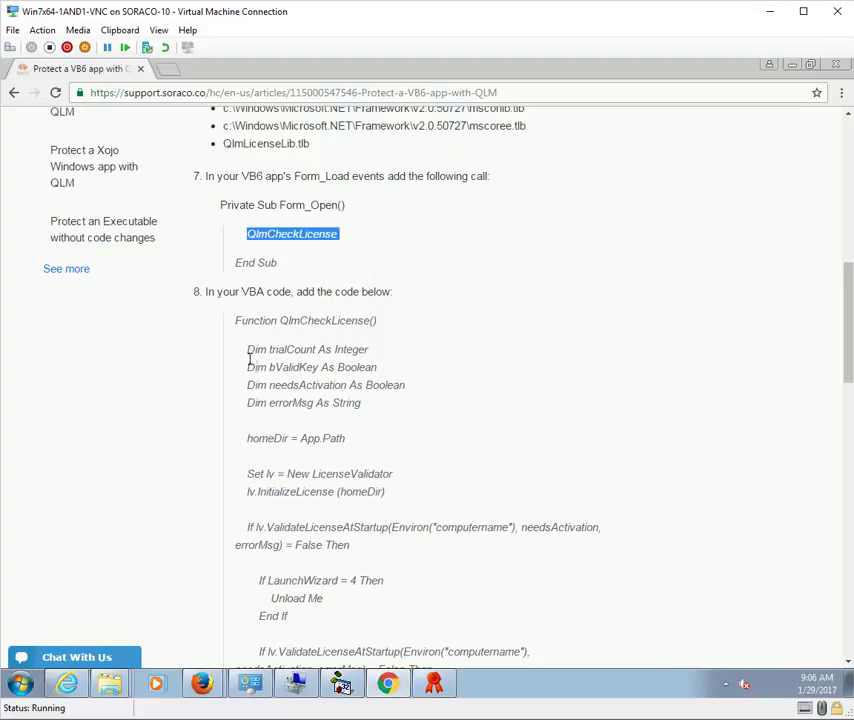
{"action": "scroll", "scroll_direction": "down", "scroll_amount": 3}
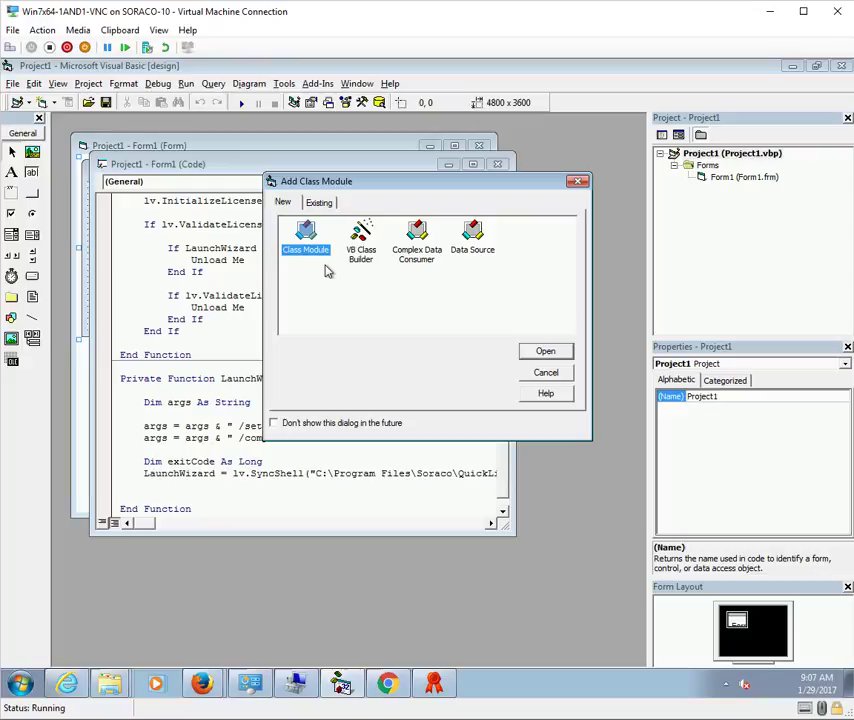
Add Class1 and paste the LicenseValidator.cls code into it
{"action": "left_click", "coordinate": [545, 351]}
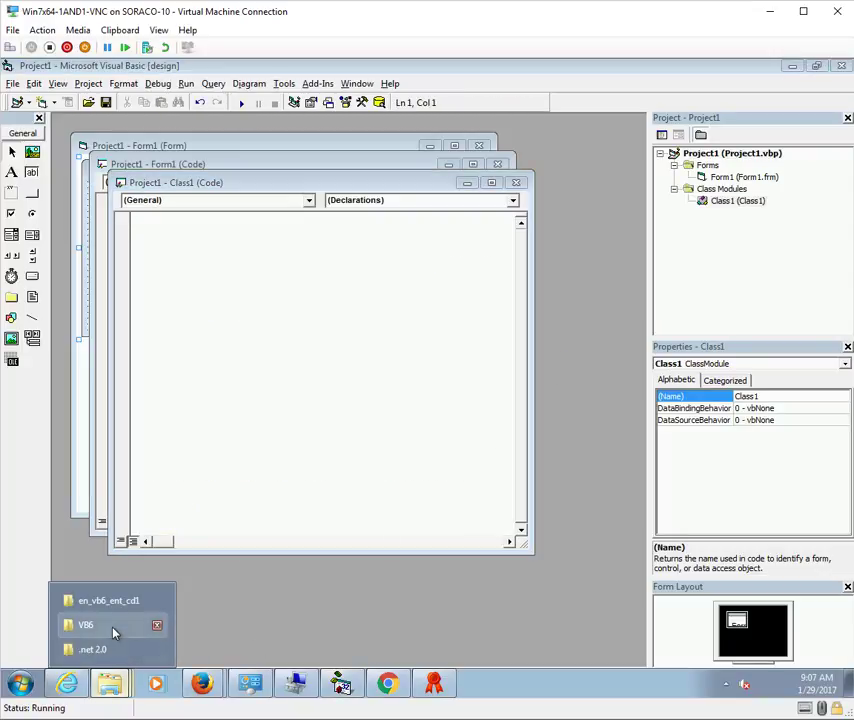
{"action": "right_click", "coordinate": [409, 375]}
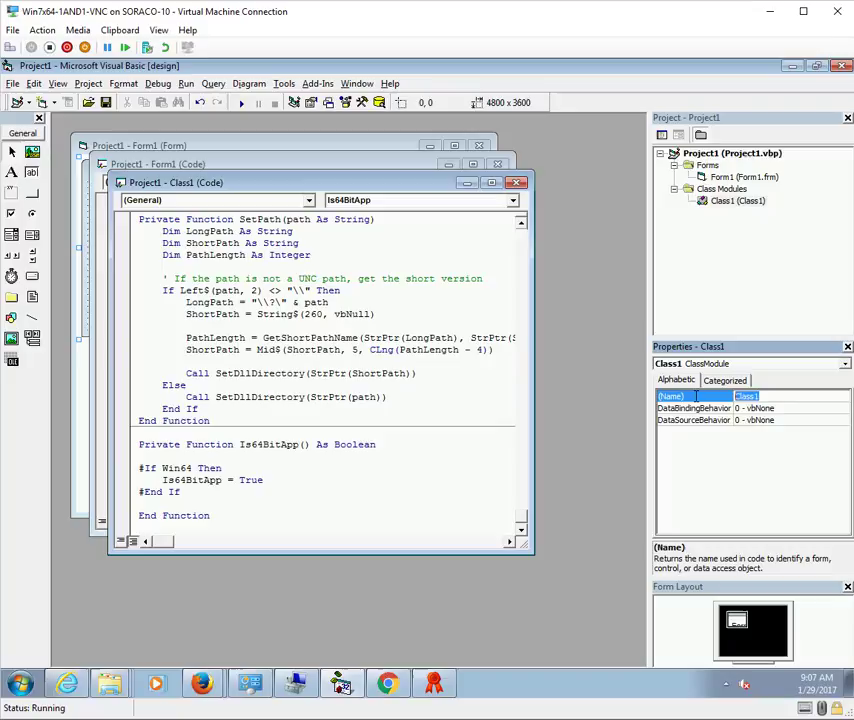
{"action": "type", "text": "LicenseVal"}
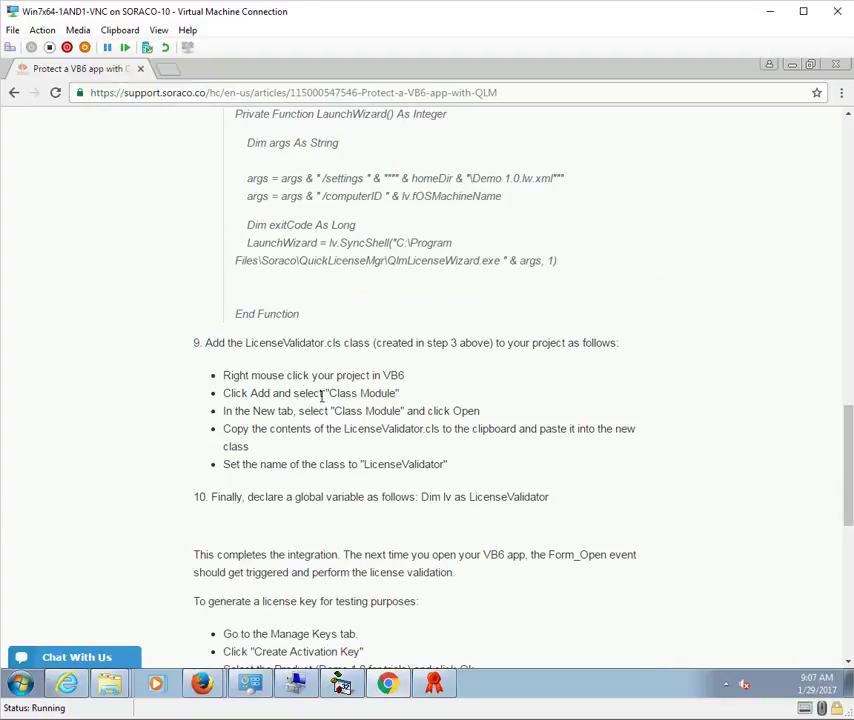
{"action": "mouse_move", "coordinate": [383, 510]}
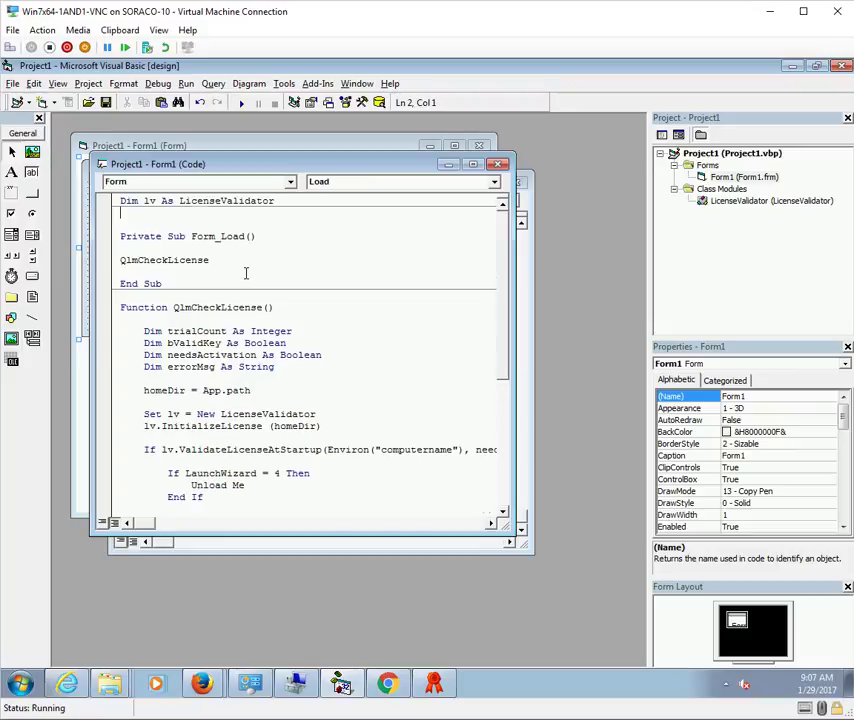
Declare 'Dim lv As LicenseValidator' and 'Dim homeDir As String' in Form1
{"action": "type", "text": "Dim homeDir As String"}
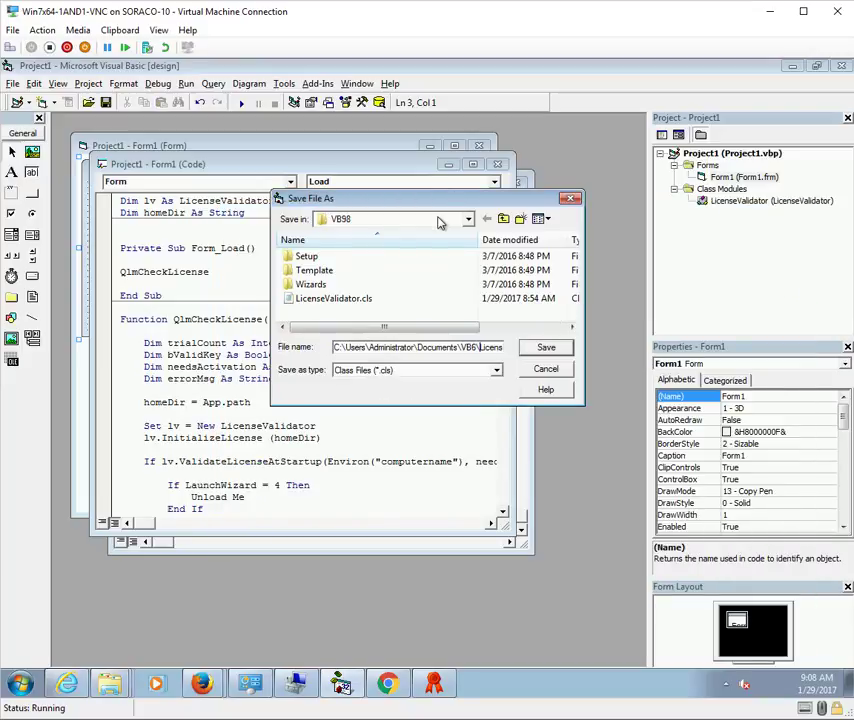
Save LicenseValidator.cls over the existing file and start the VB6 project
{"action": "left_click", "coordinate": [546, 347]}
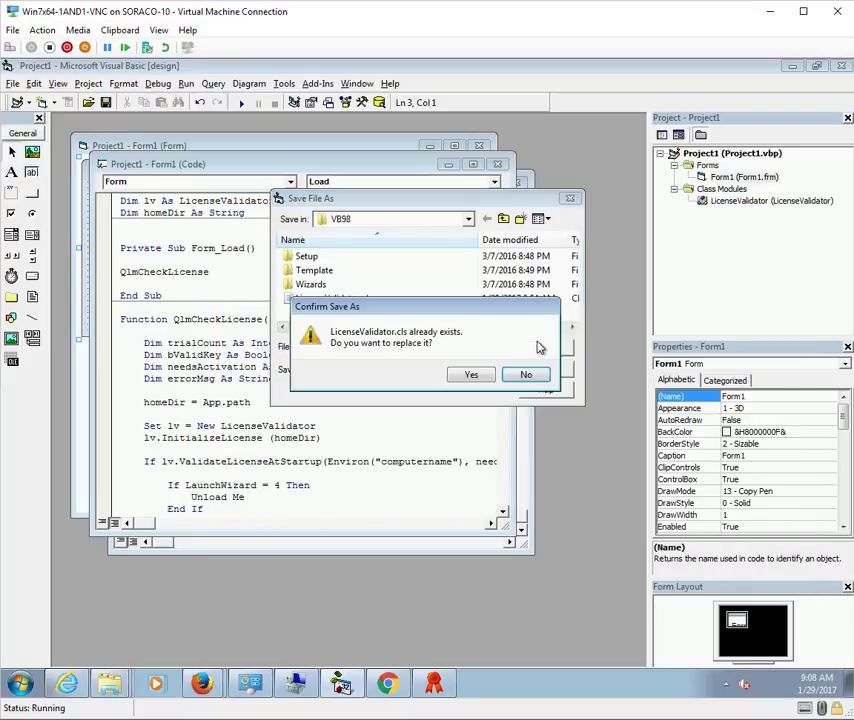
{"action": "left_click", "coordinate": [470, 374]}
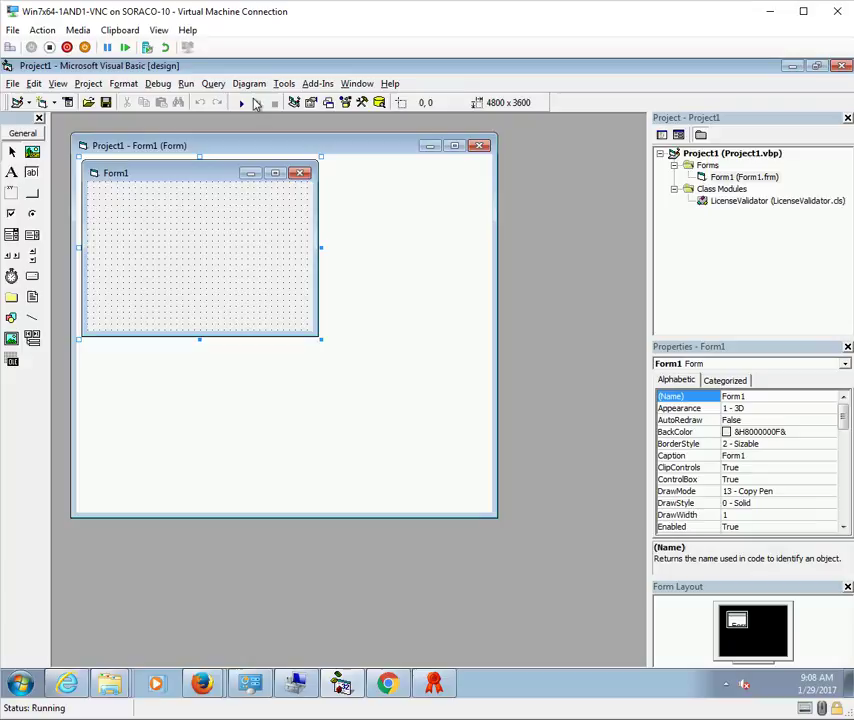
{"action": "left_click", "coordinate": [240, 102]}
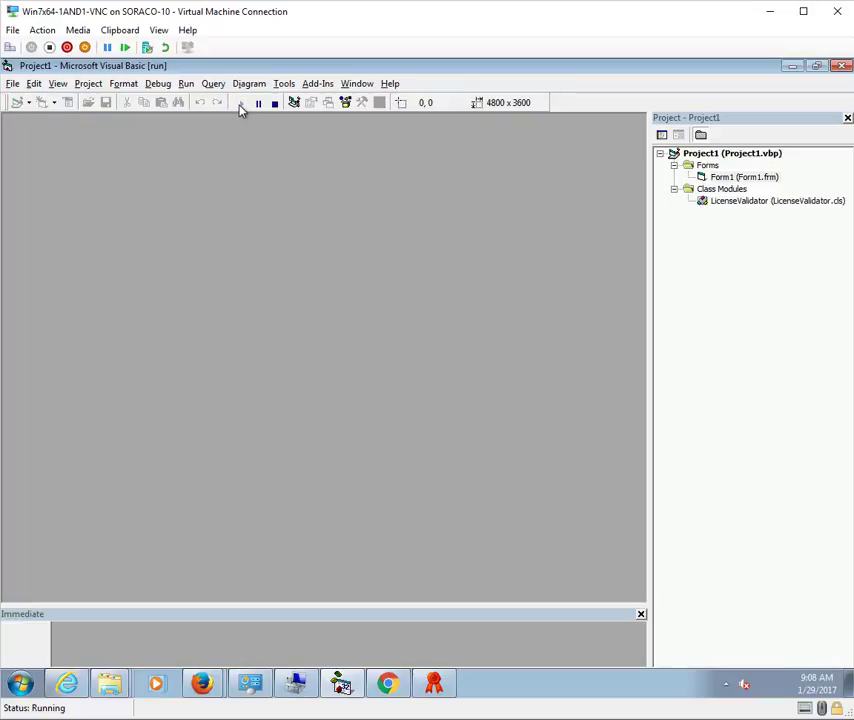
Advance the QLM License Wizard to Online Activation and move it aside
{"action": "left_click", "coordinate": [240, 102]}
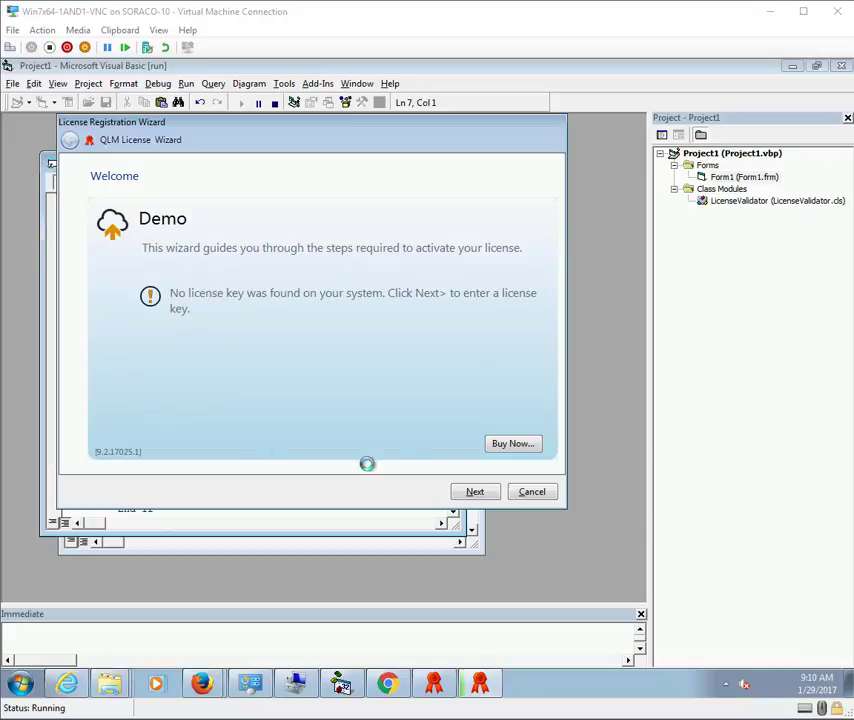
{"action": "left_click", "coordinate": [474, 491]}
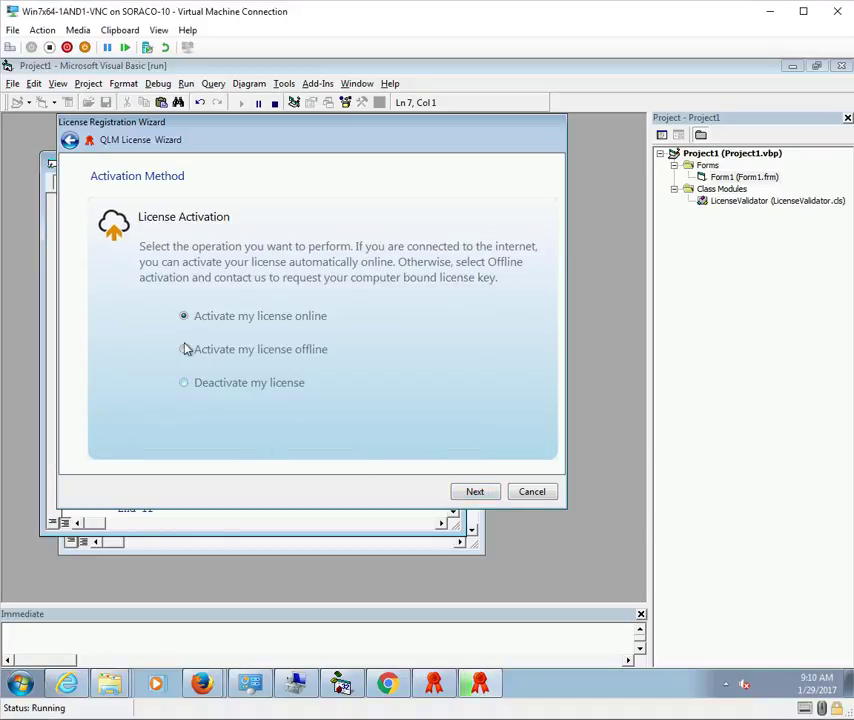
{"action": "mouse_move", "coordinate": [460, 487]}
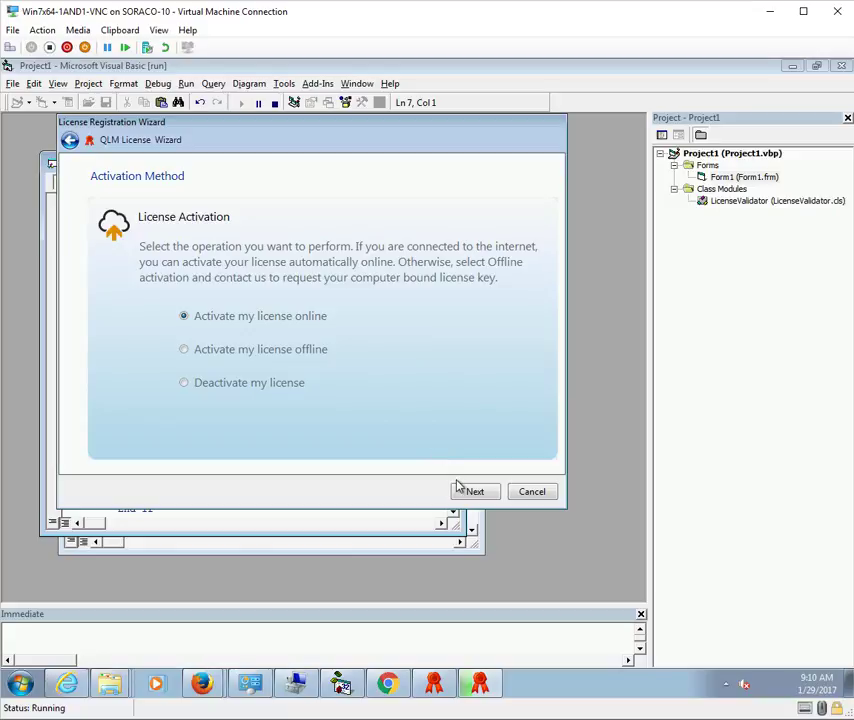
{"action": "left_click", "coordinate": [474, 491]}
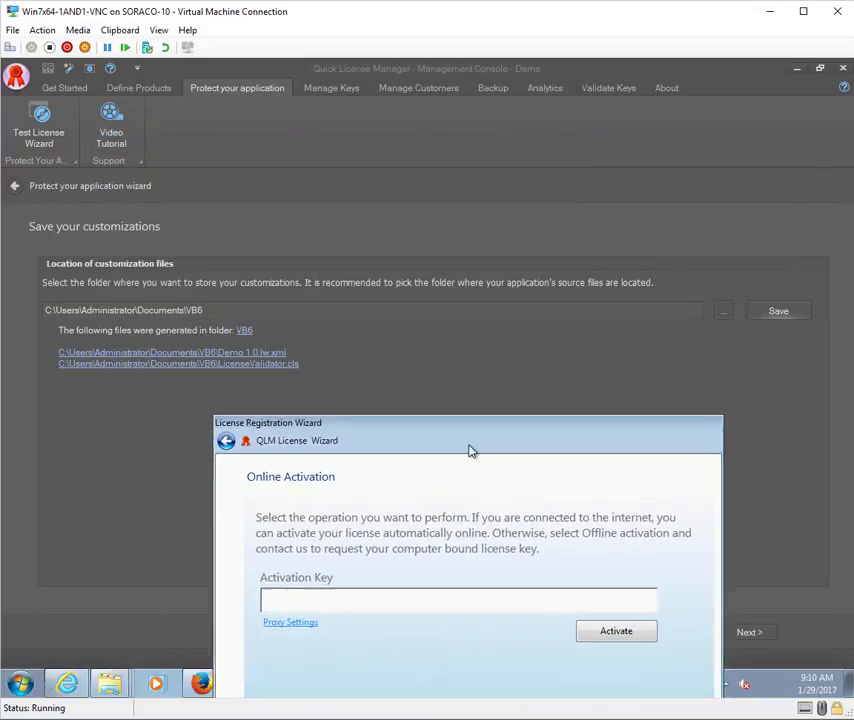
{"action": "left_click_drag", "start_coordinate": [473, 440], "coordinate": [497, 630]}
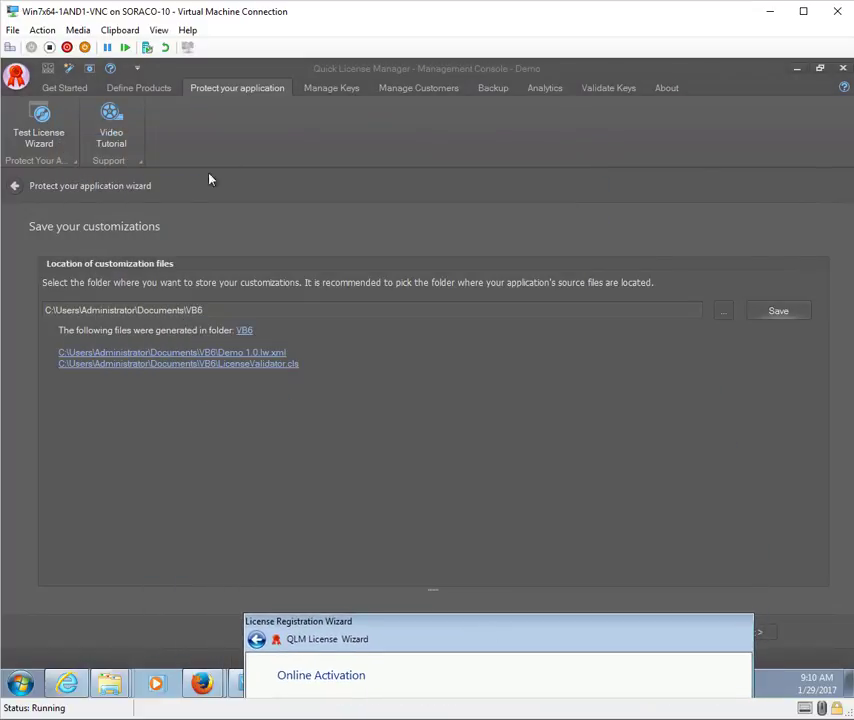
Create a Demo 1.0 activation key with default settings on the Manage Keys tab
{"action": "left_click", "coordinate": [331, 88]}
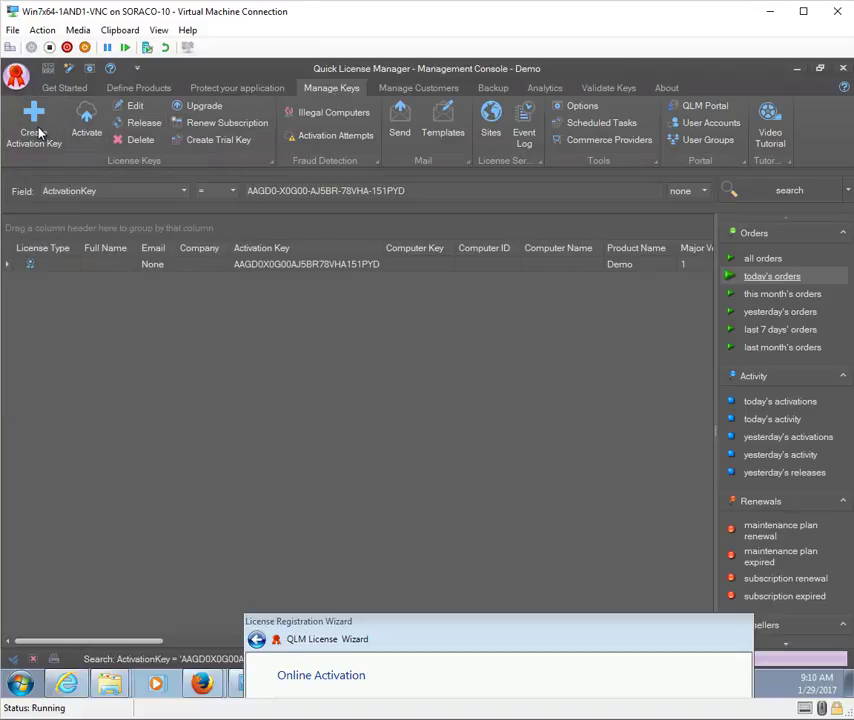
{"action": "left_click", "coordinate": [33, 120]}
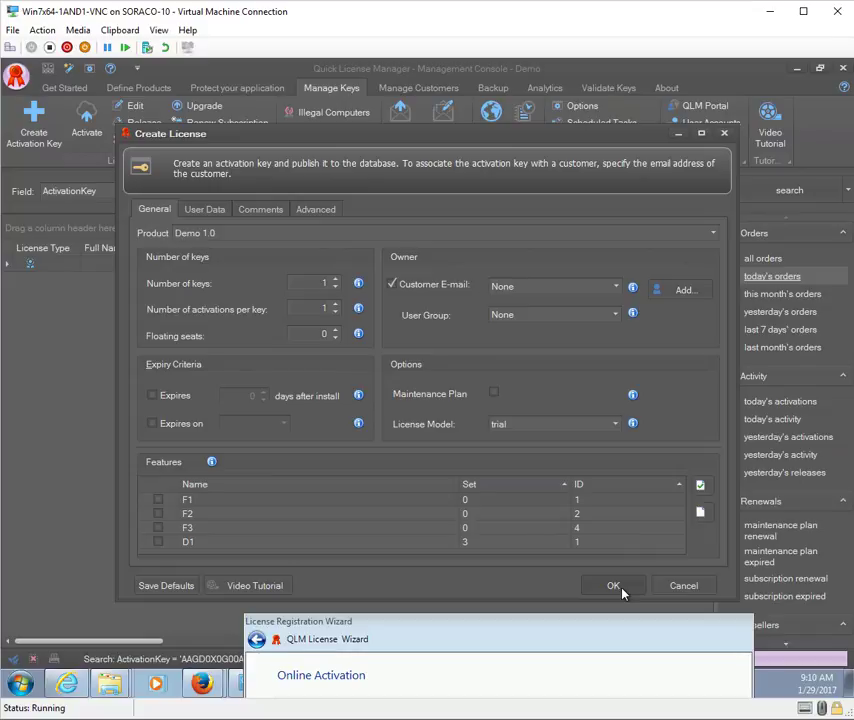
{"action": "left_click", "coordinate": [613, 585]}
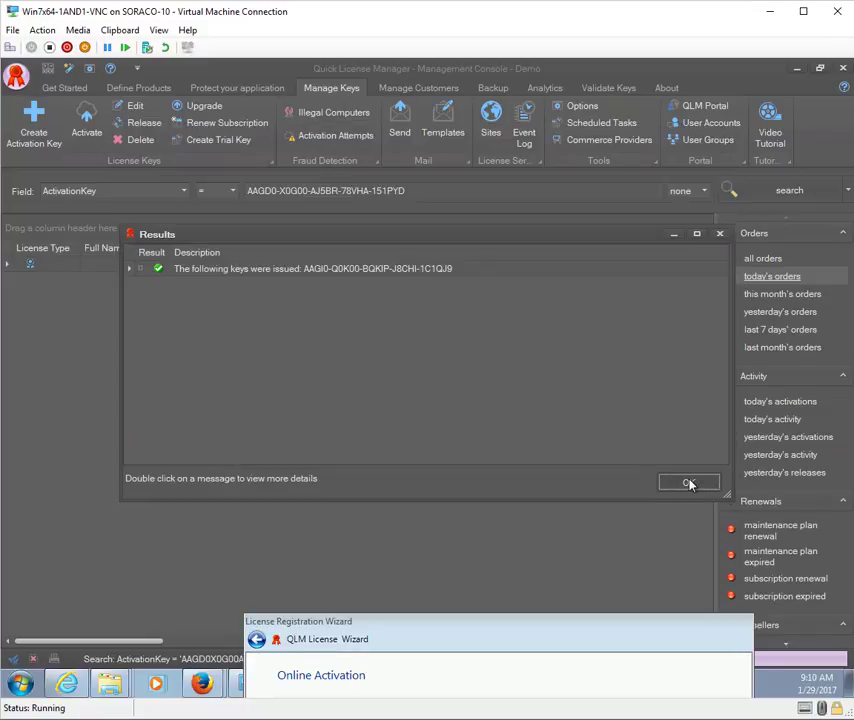
{"action": "left_click", "coordinate": [689, 483]}
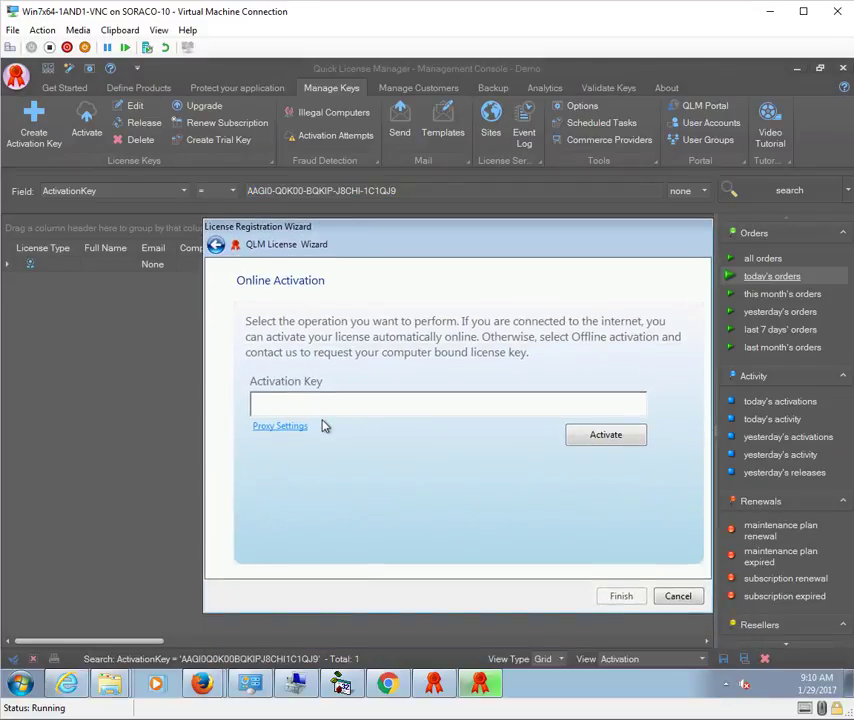
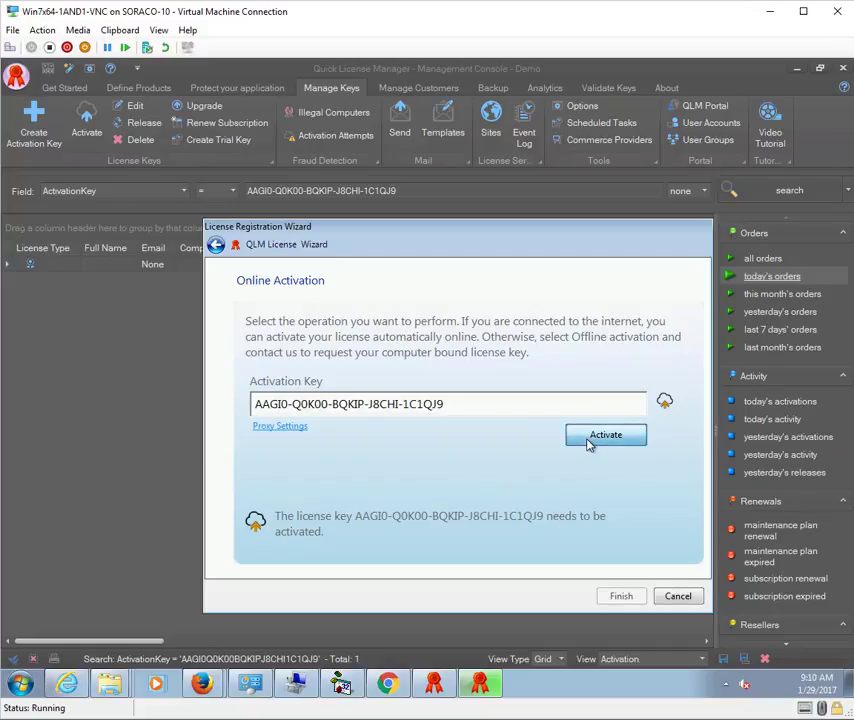
{"action": "left_click", "coordinate": [606, 434]}
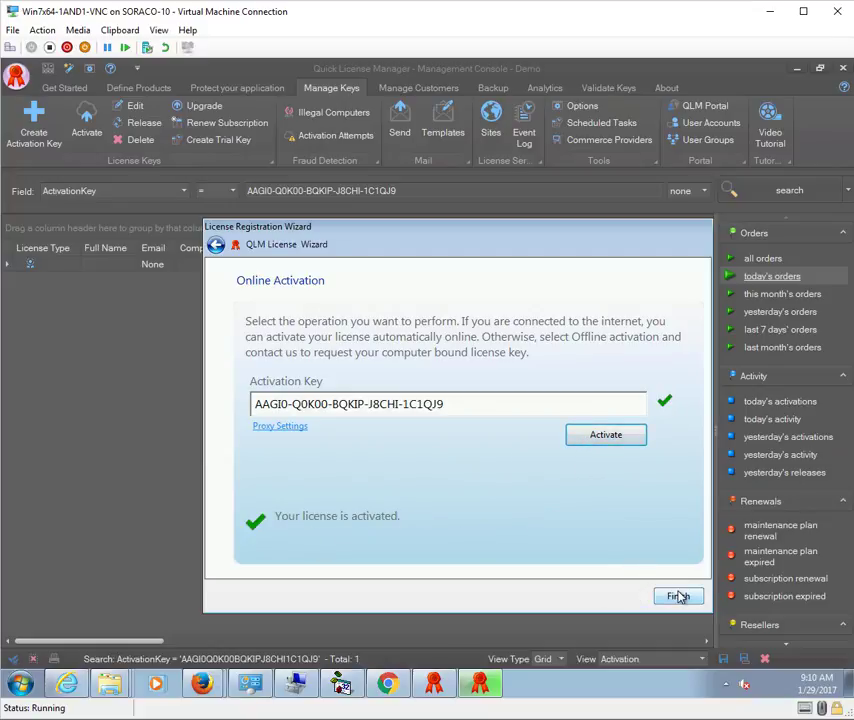
{"action": "left_click", "coordinate": [678, 596]}
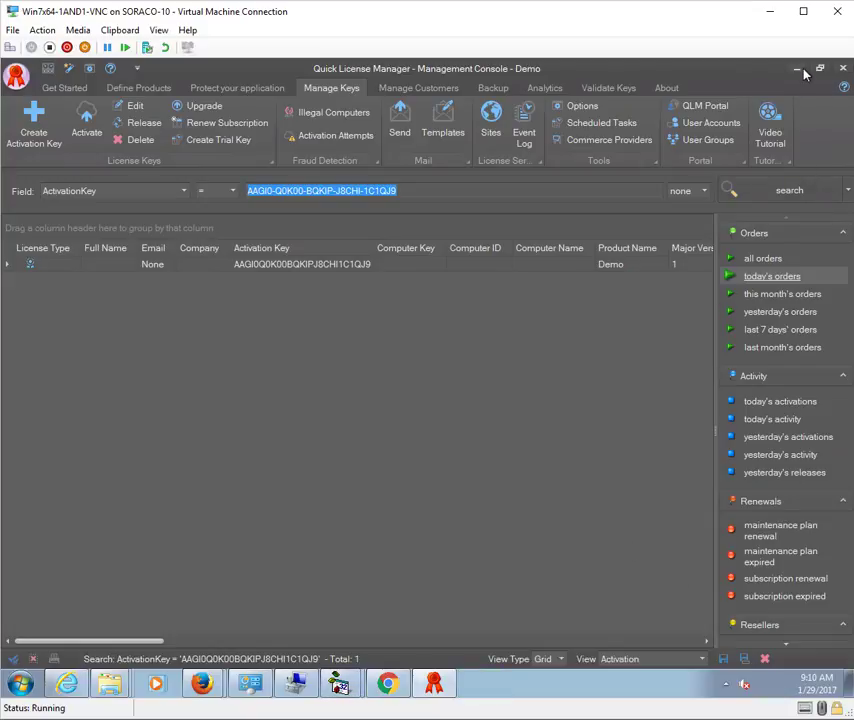